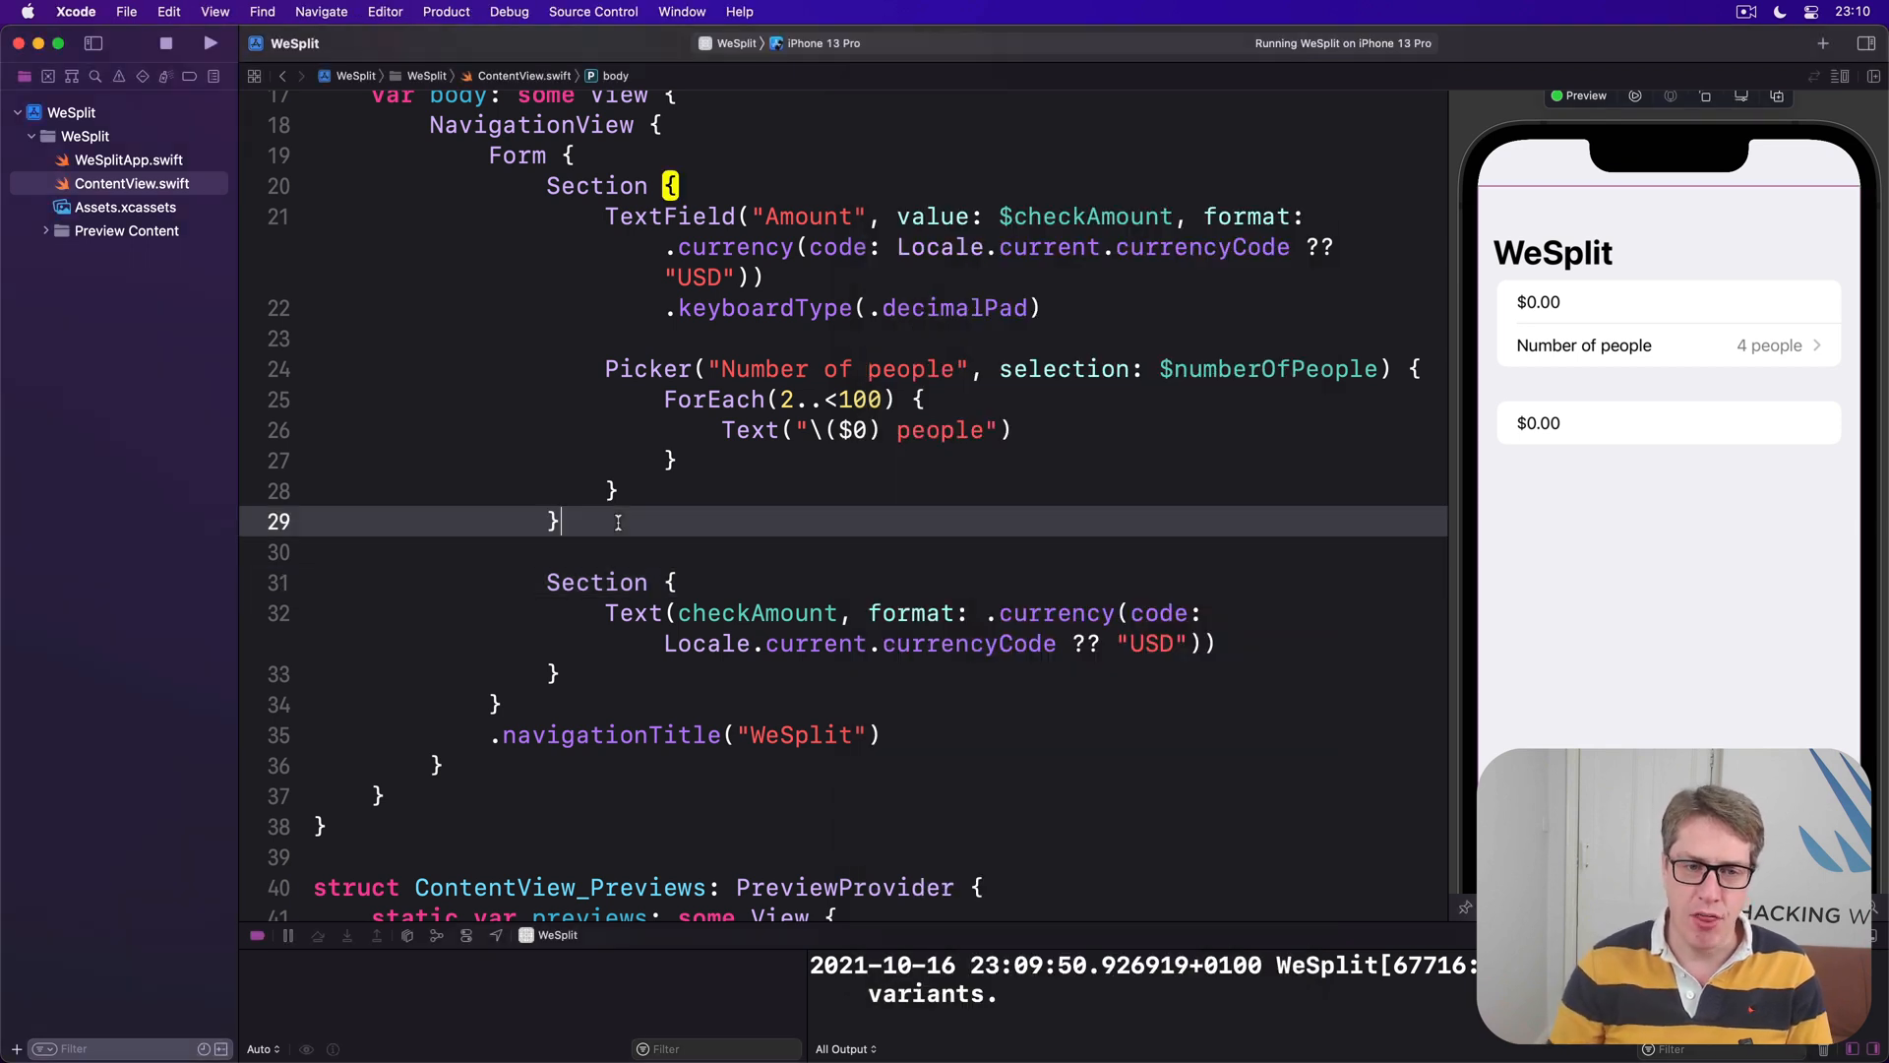
Add a Section holding Picker("Tip percentage", selection: $tipPercentage).
text(Sectio)
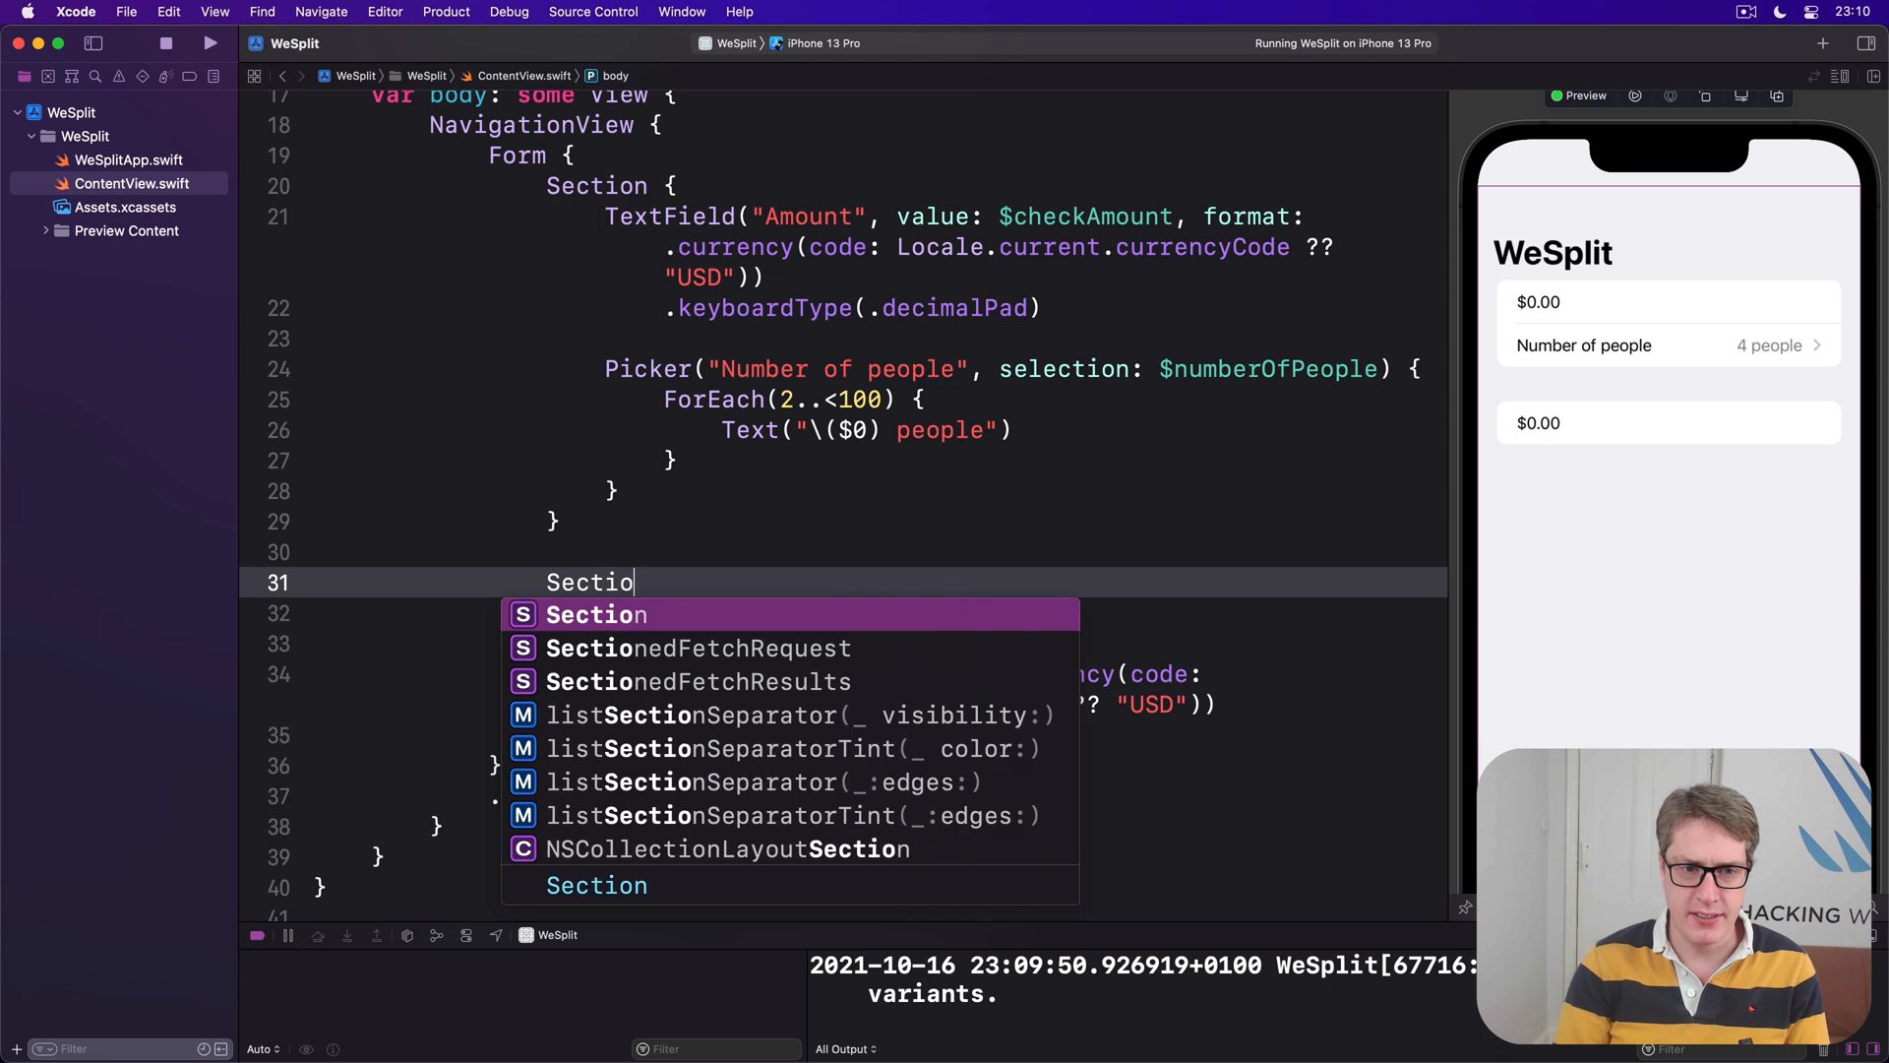
key(Return)
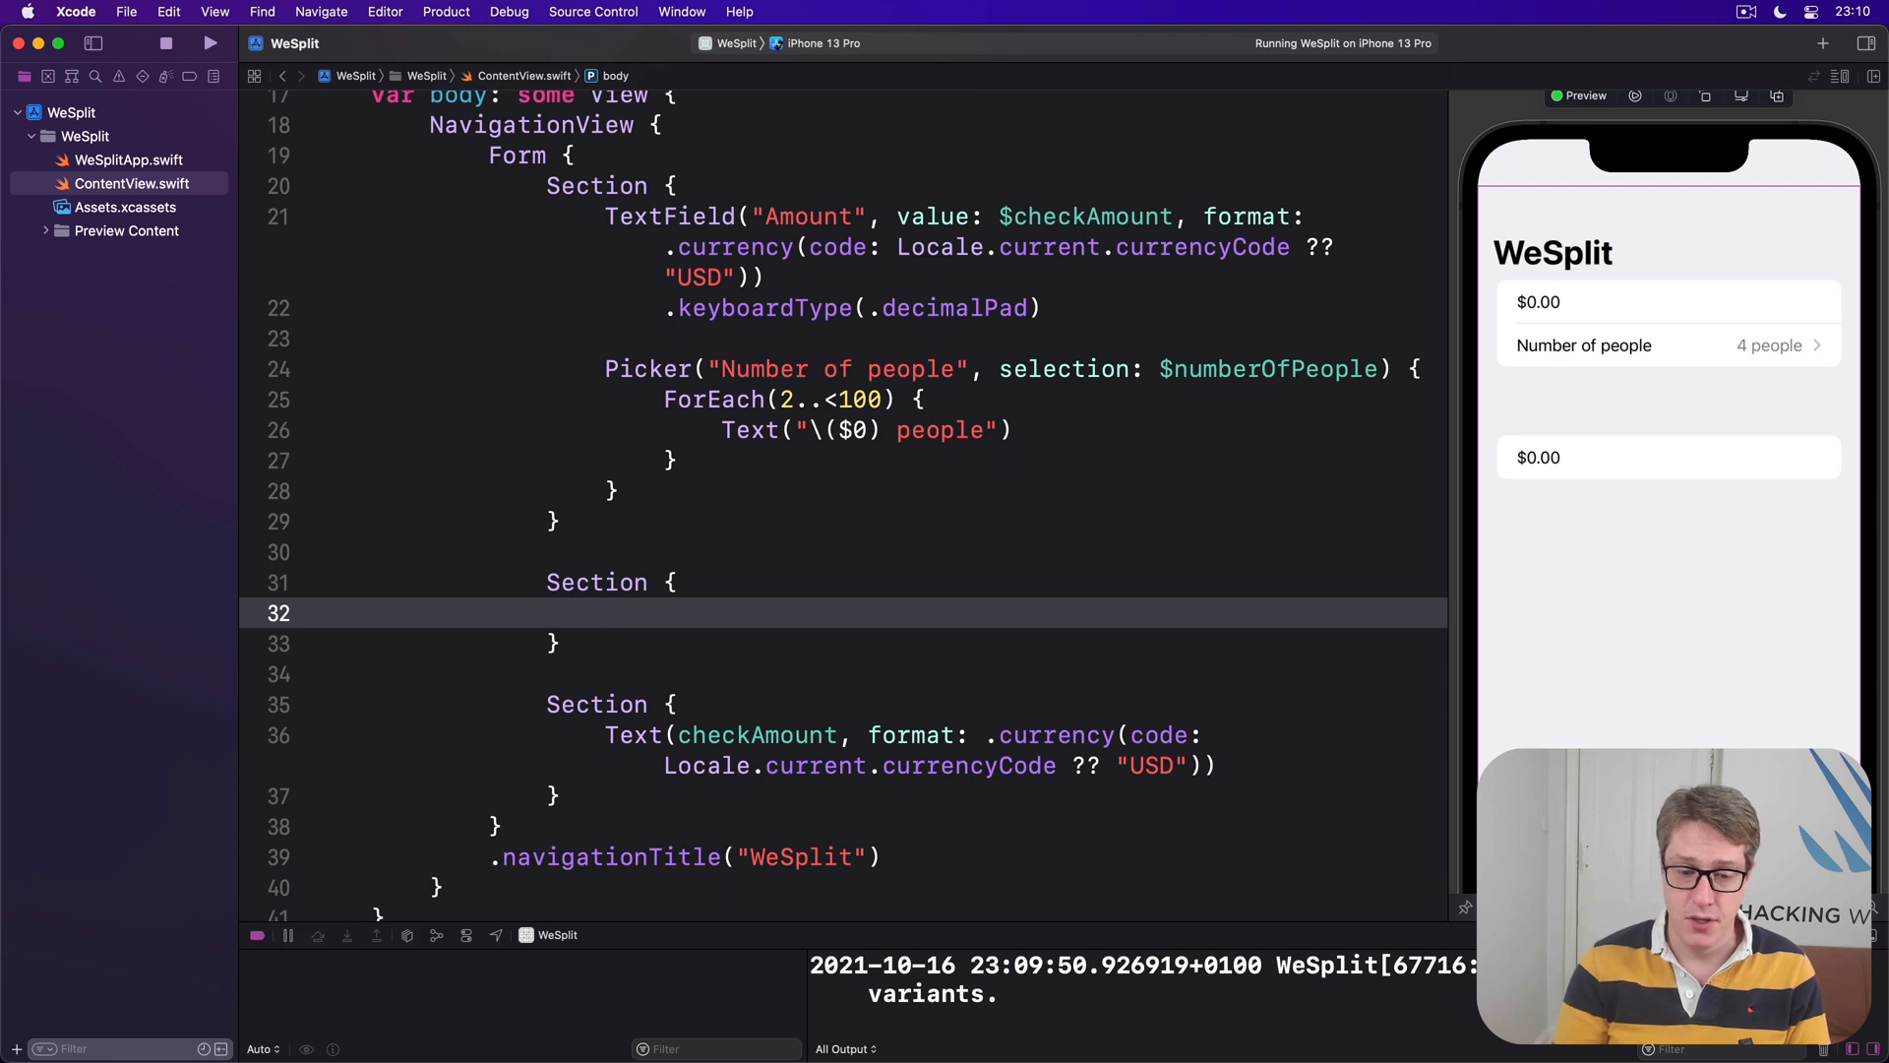
text(Picker()
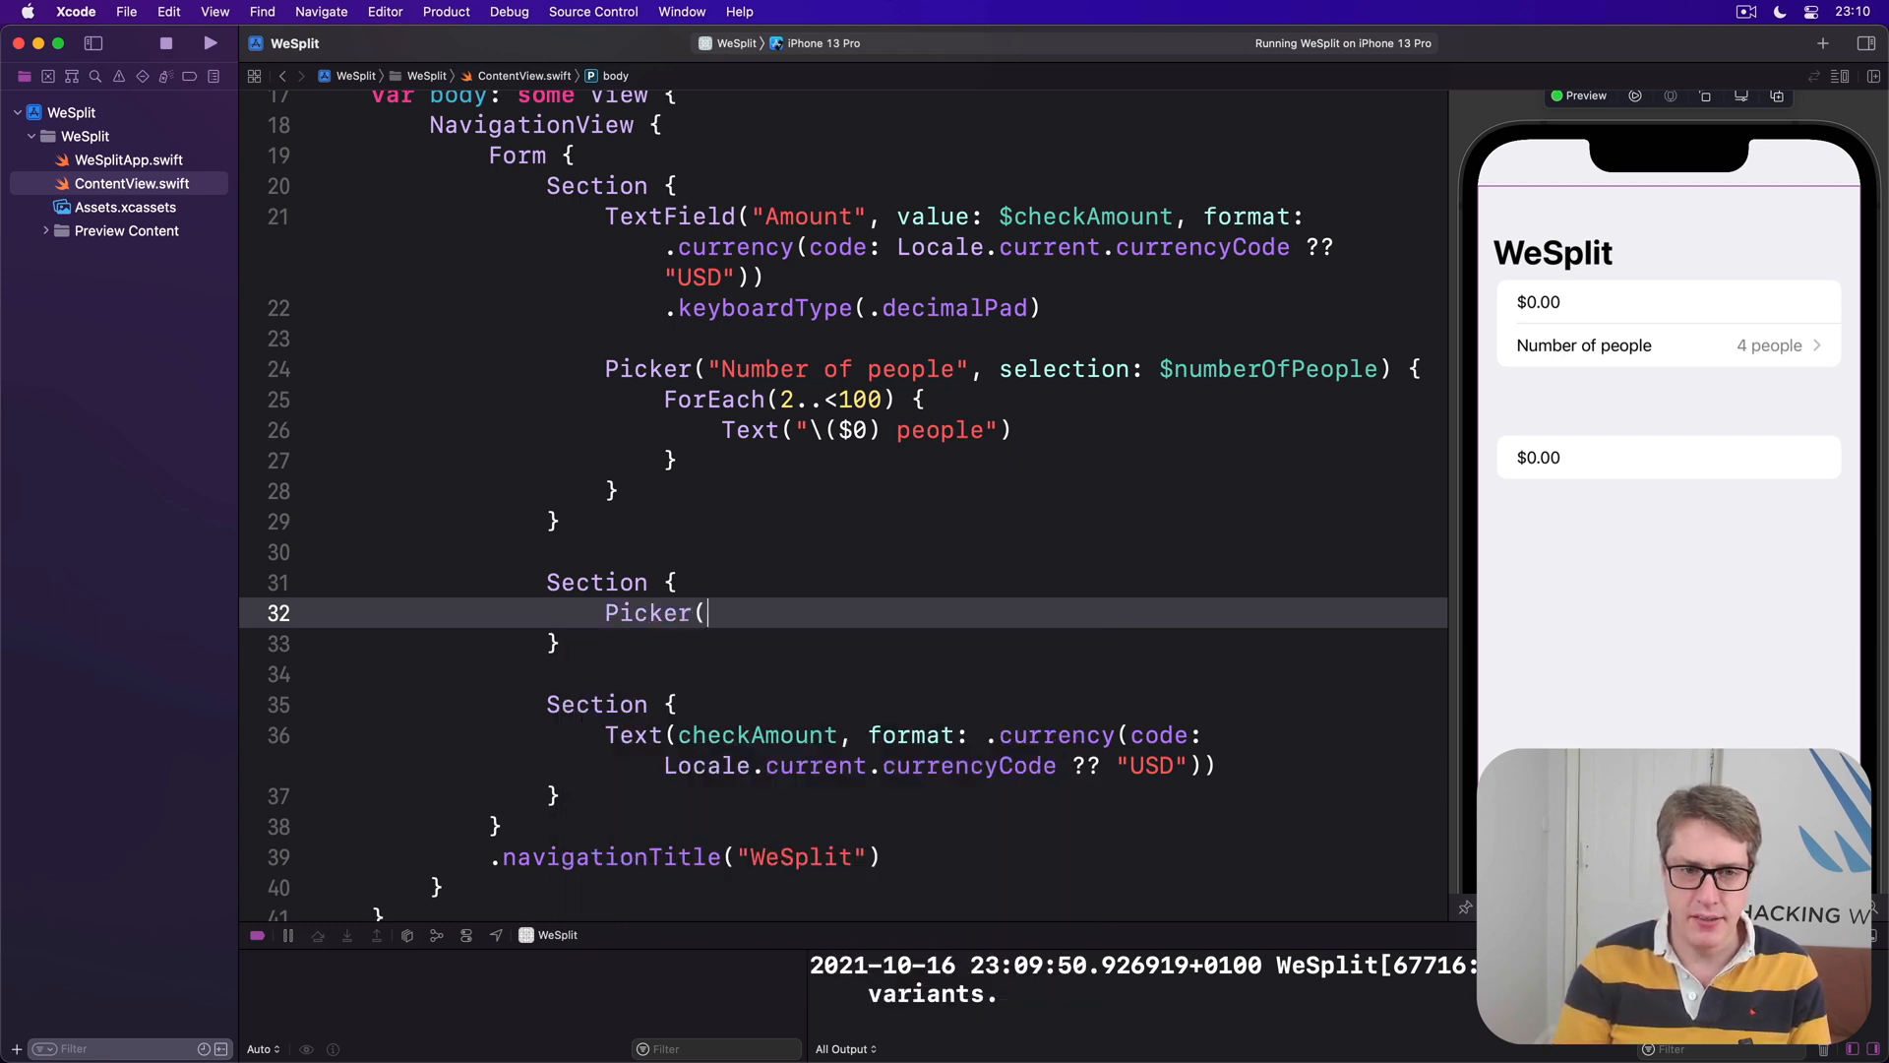
text("Tip per")
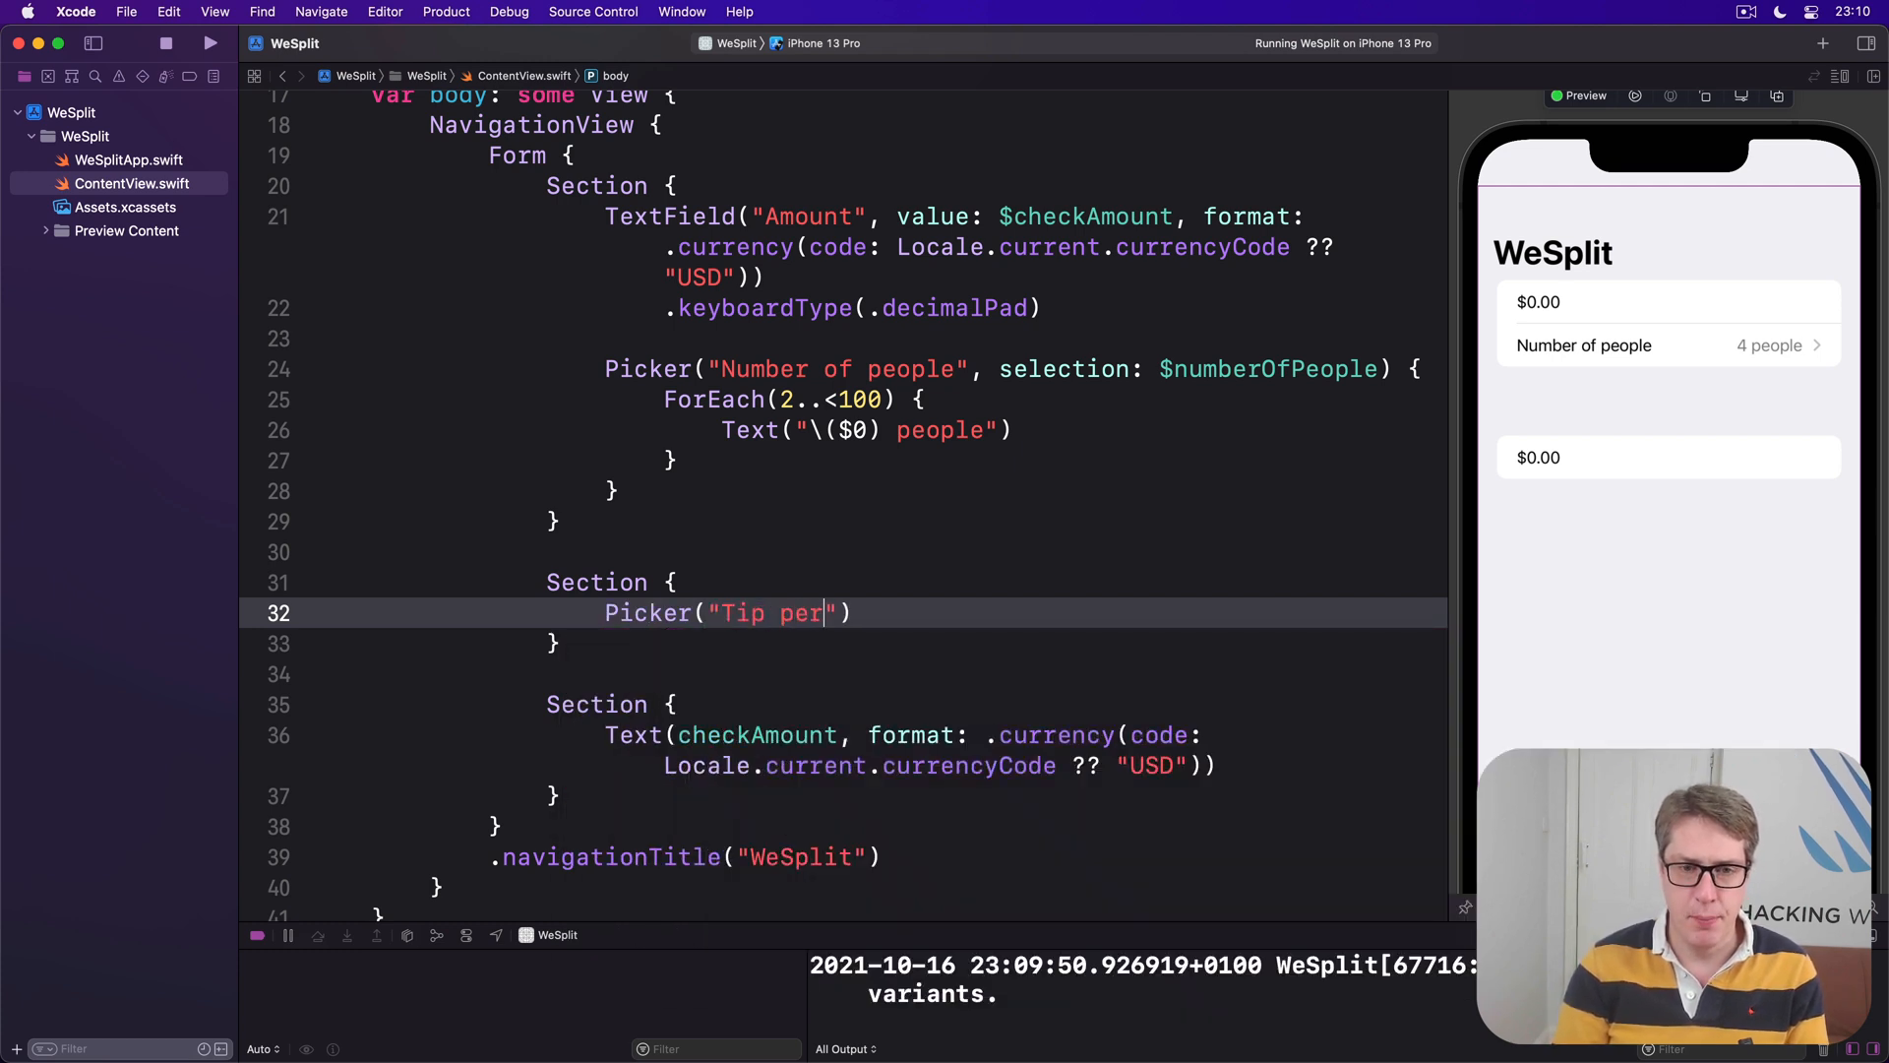
text(centage", selection: $tipPercentage)
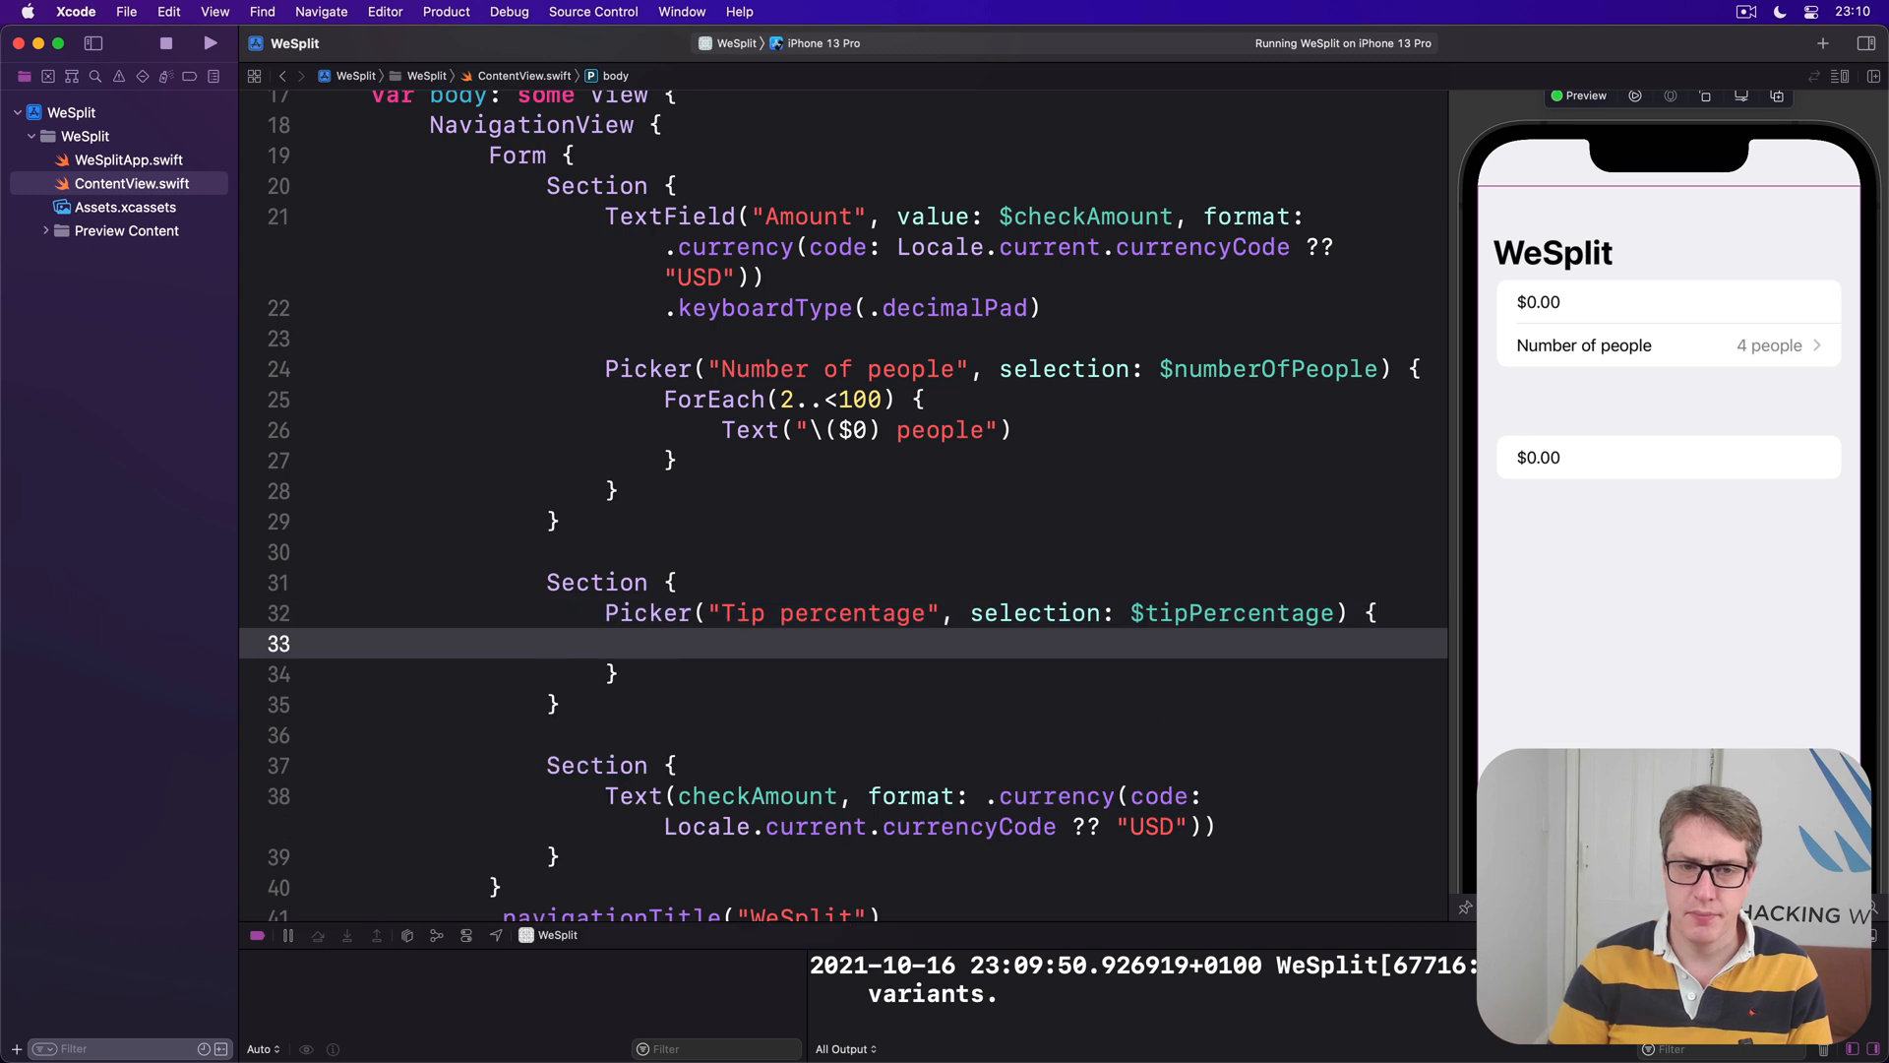
Fill the picker with ForEach(tipPercentages, id: \.self) rows of Text($0, format: .percent).
text(ForEach)
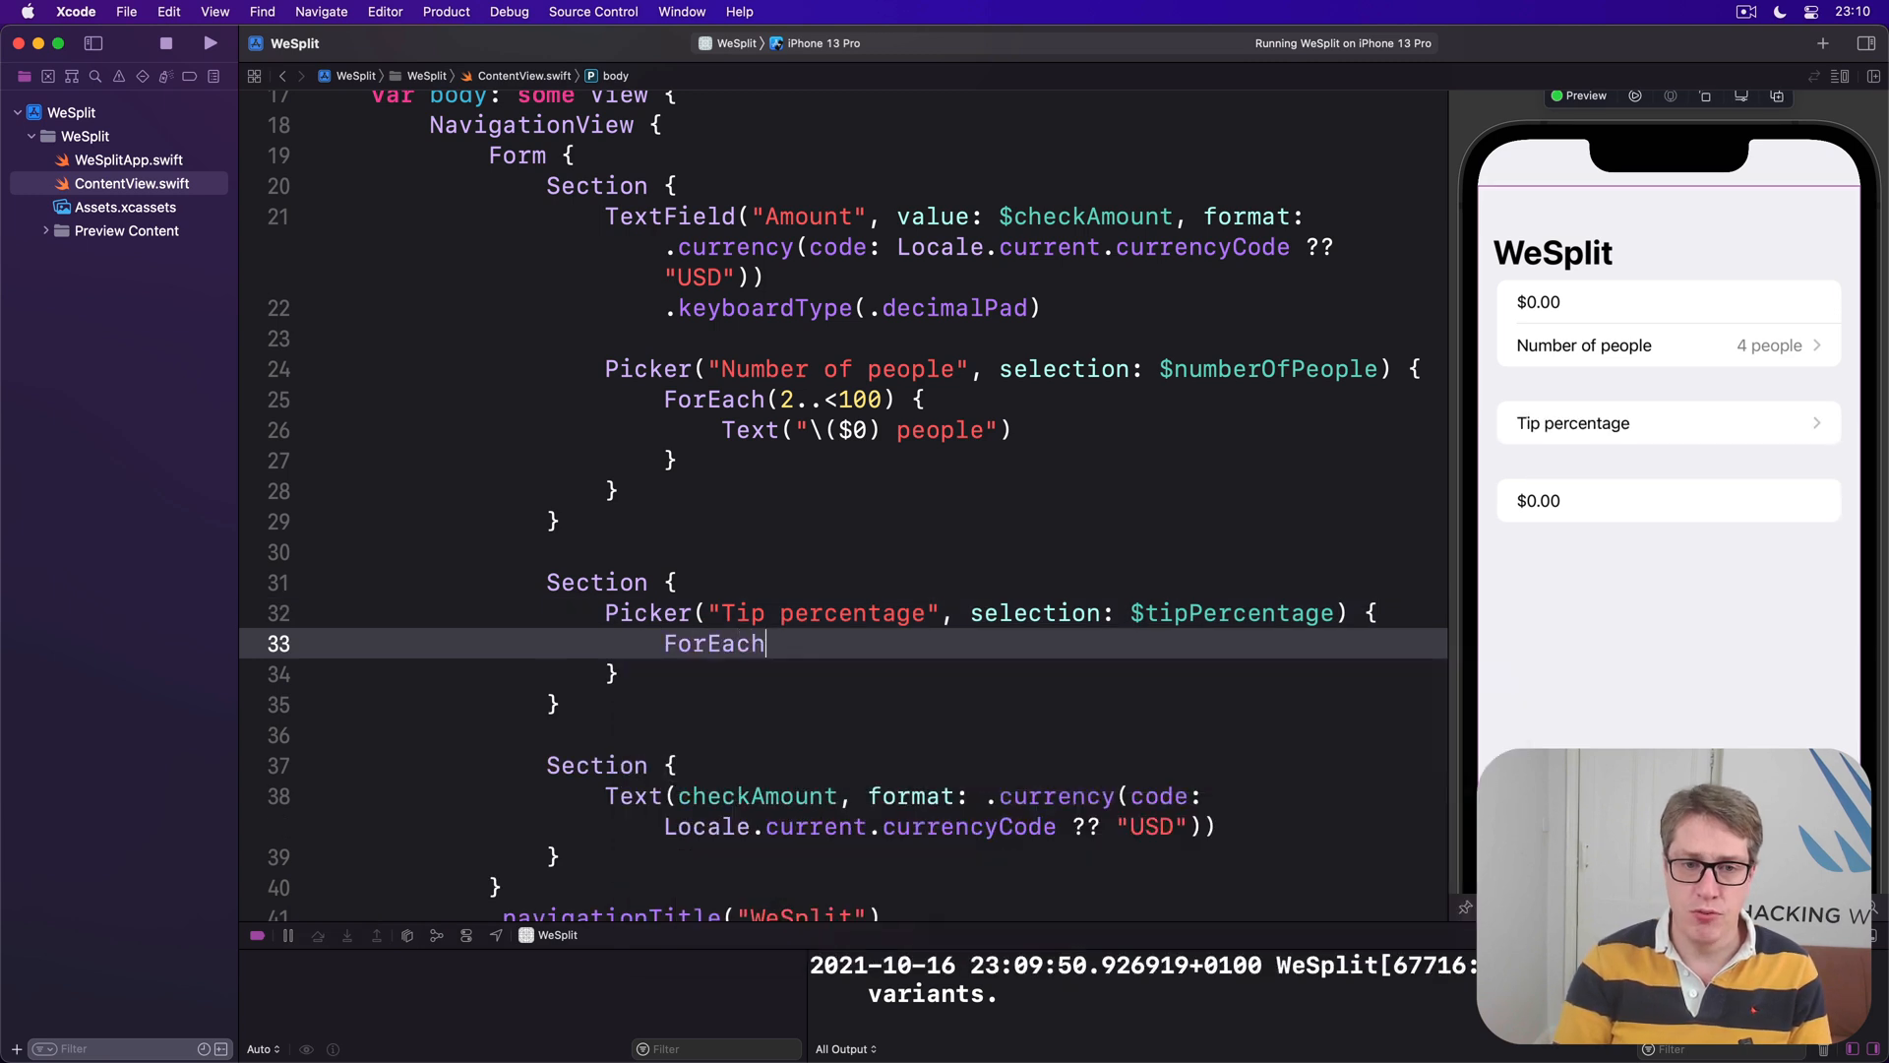
text((tipPercentages)
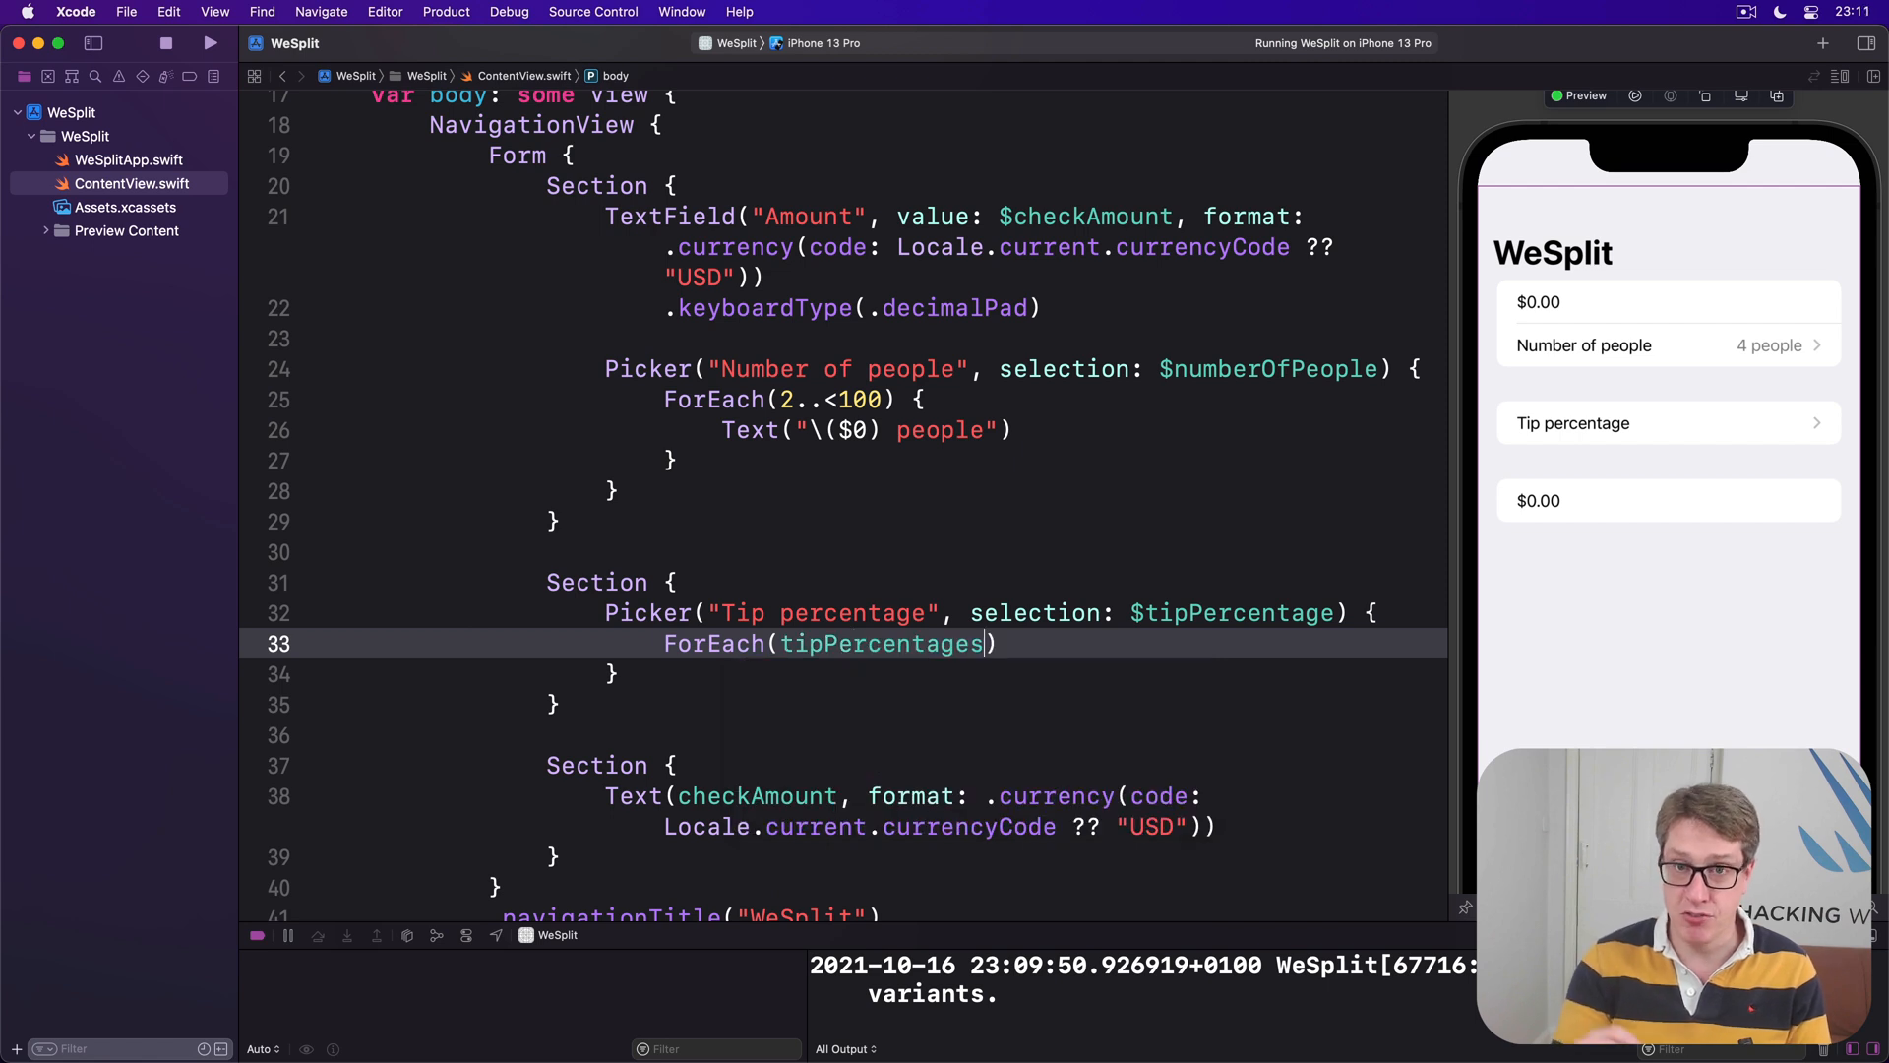
text(, id:)
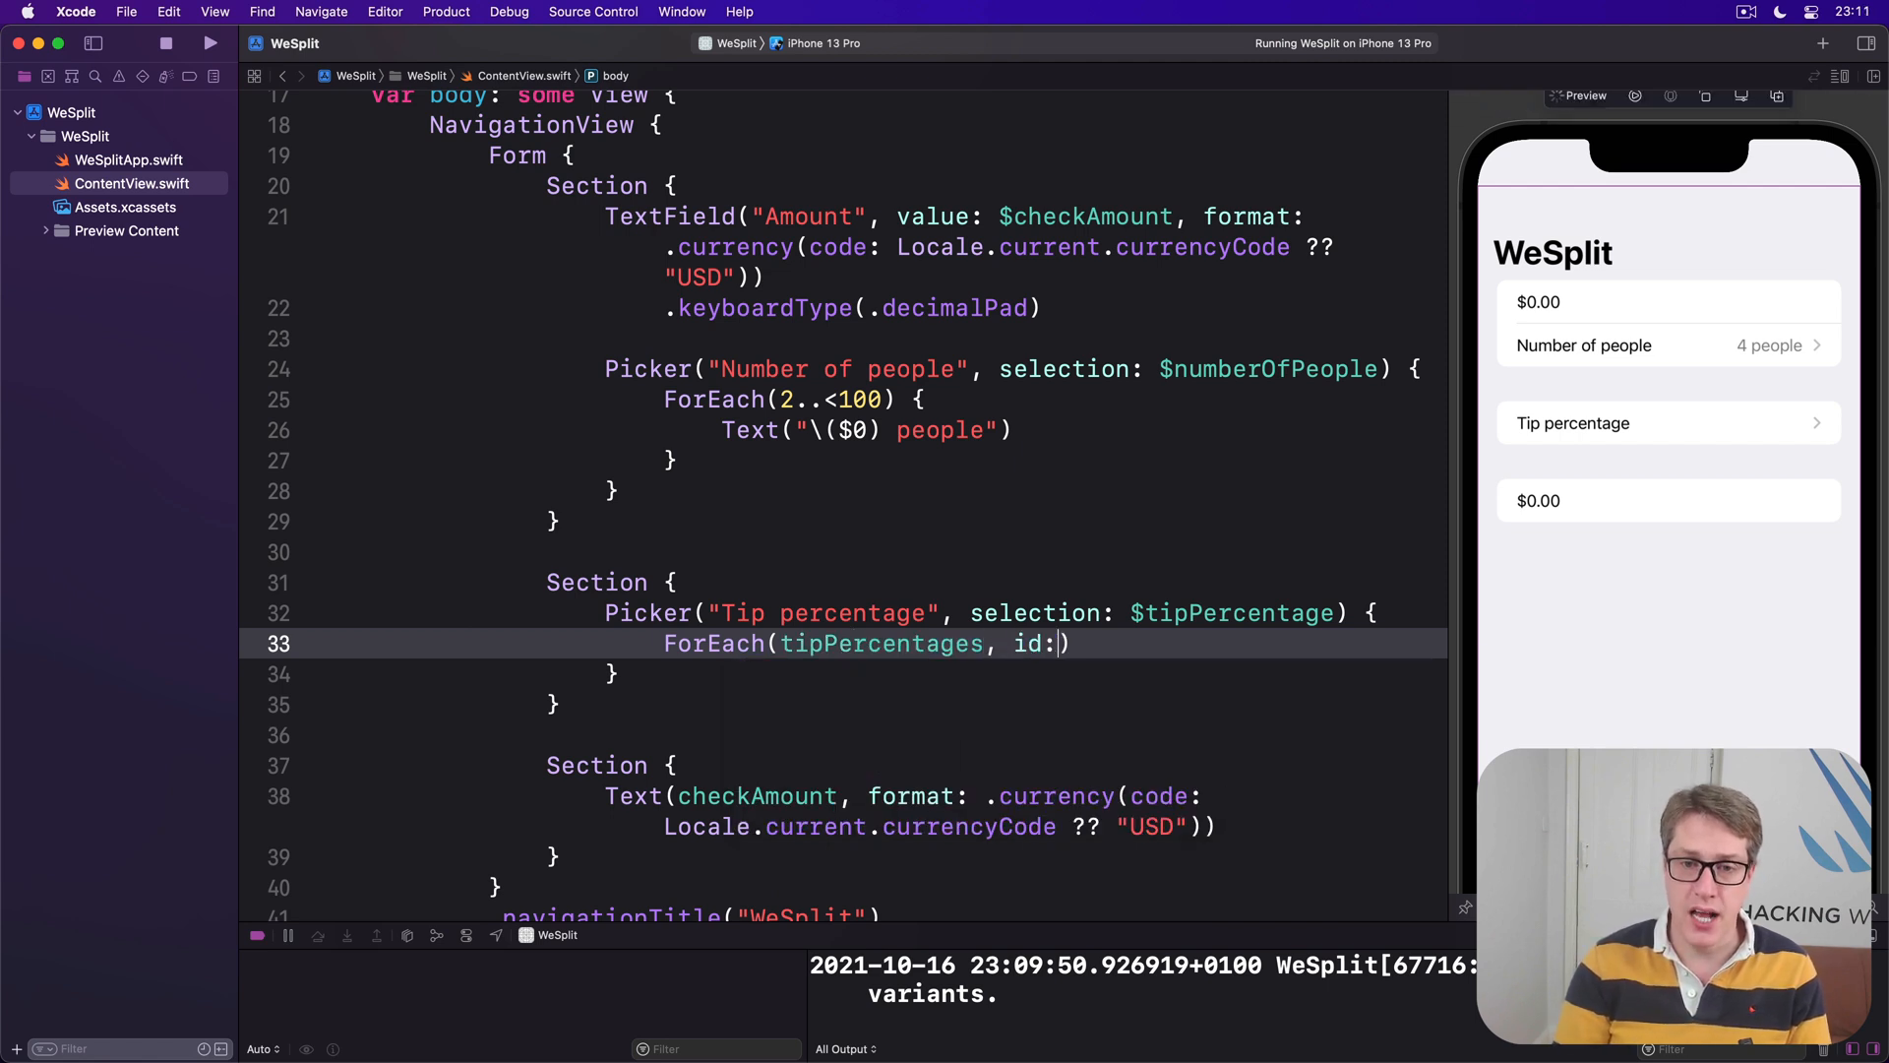
text(\.self)
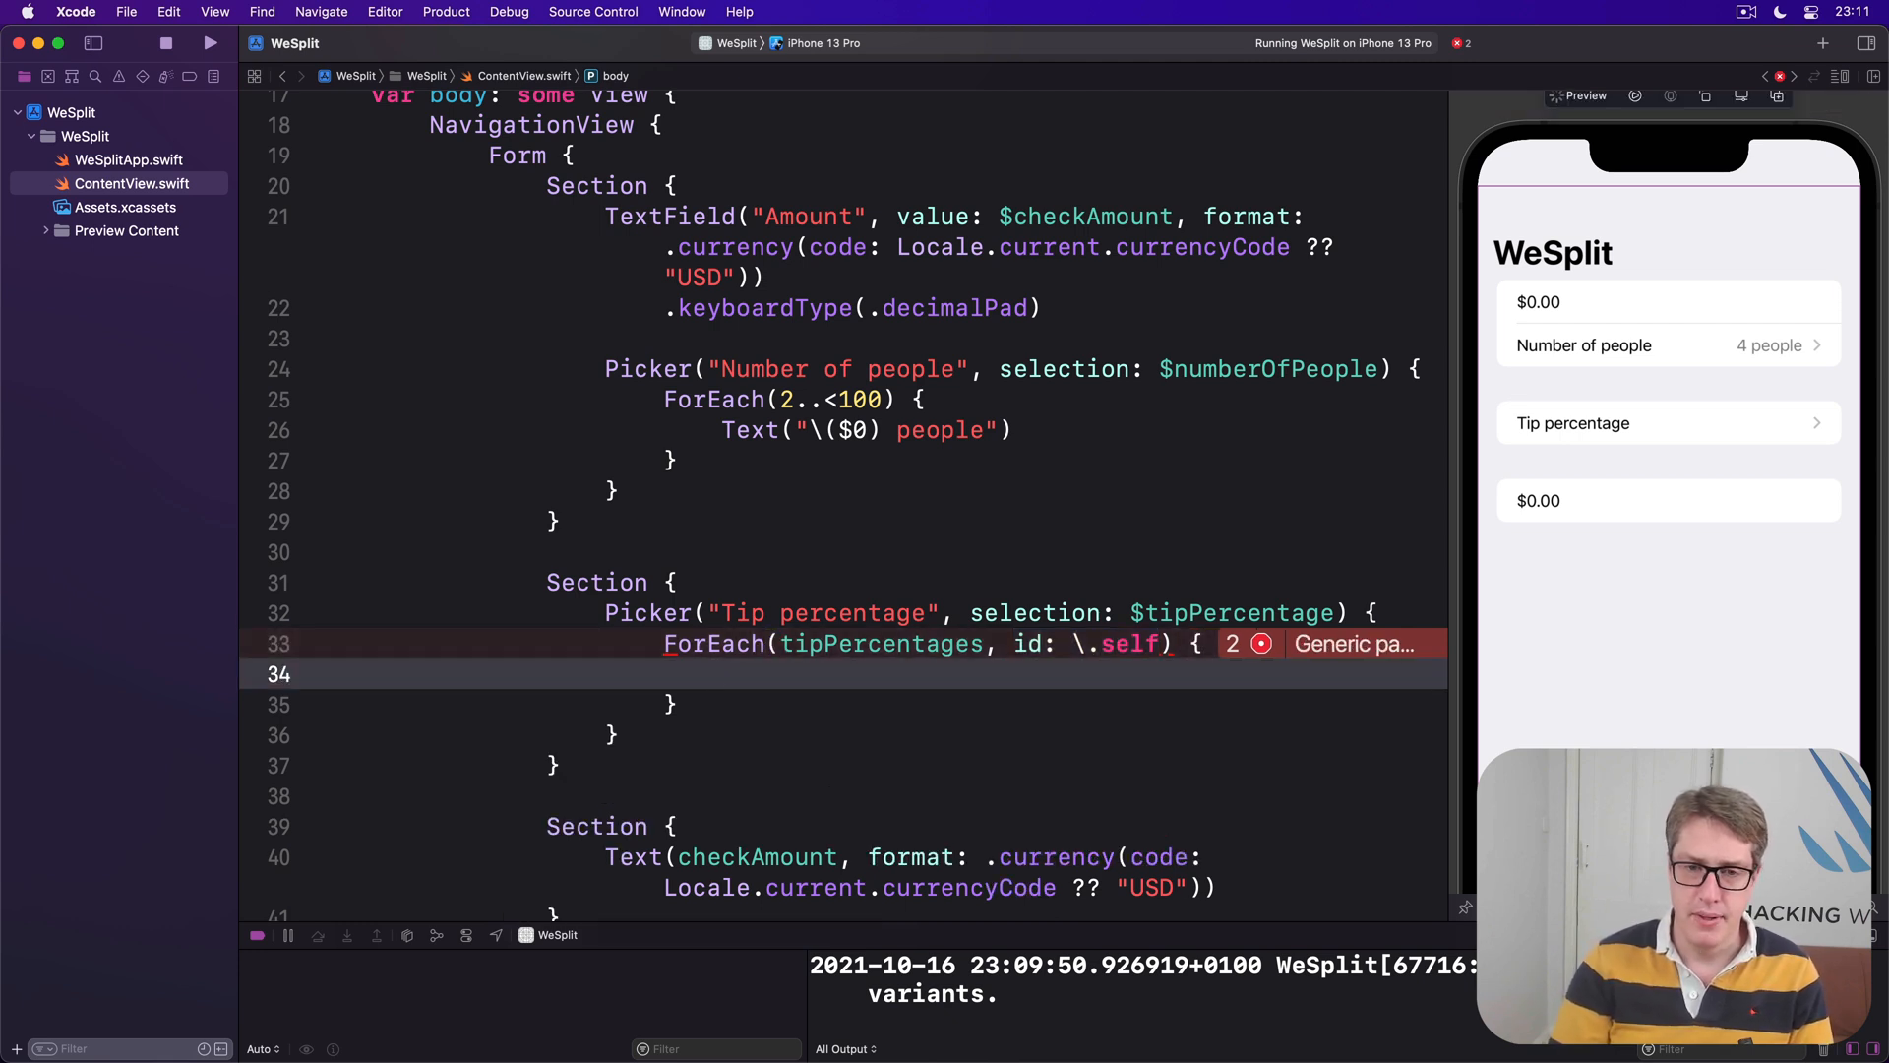
text(Text()
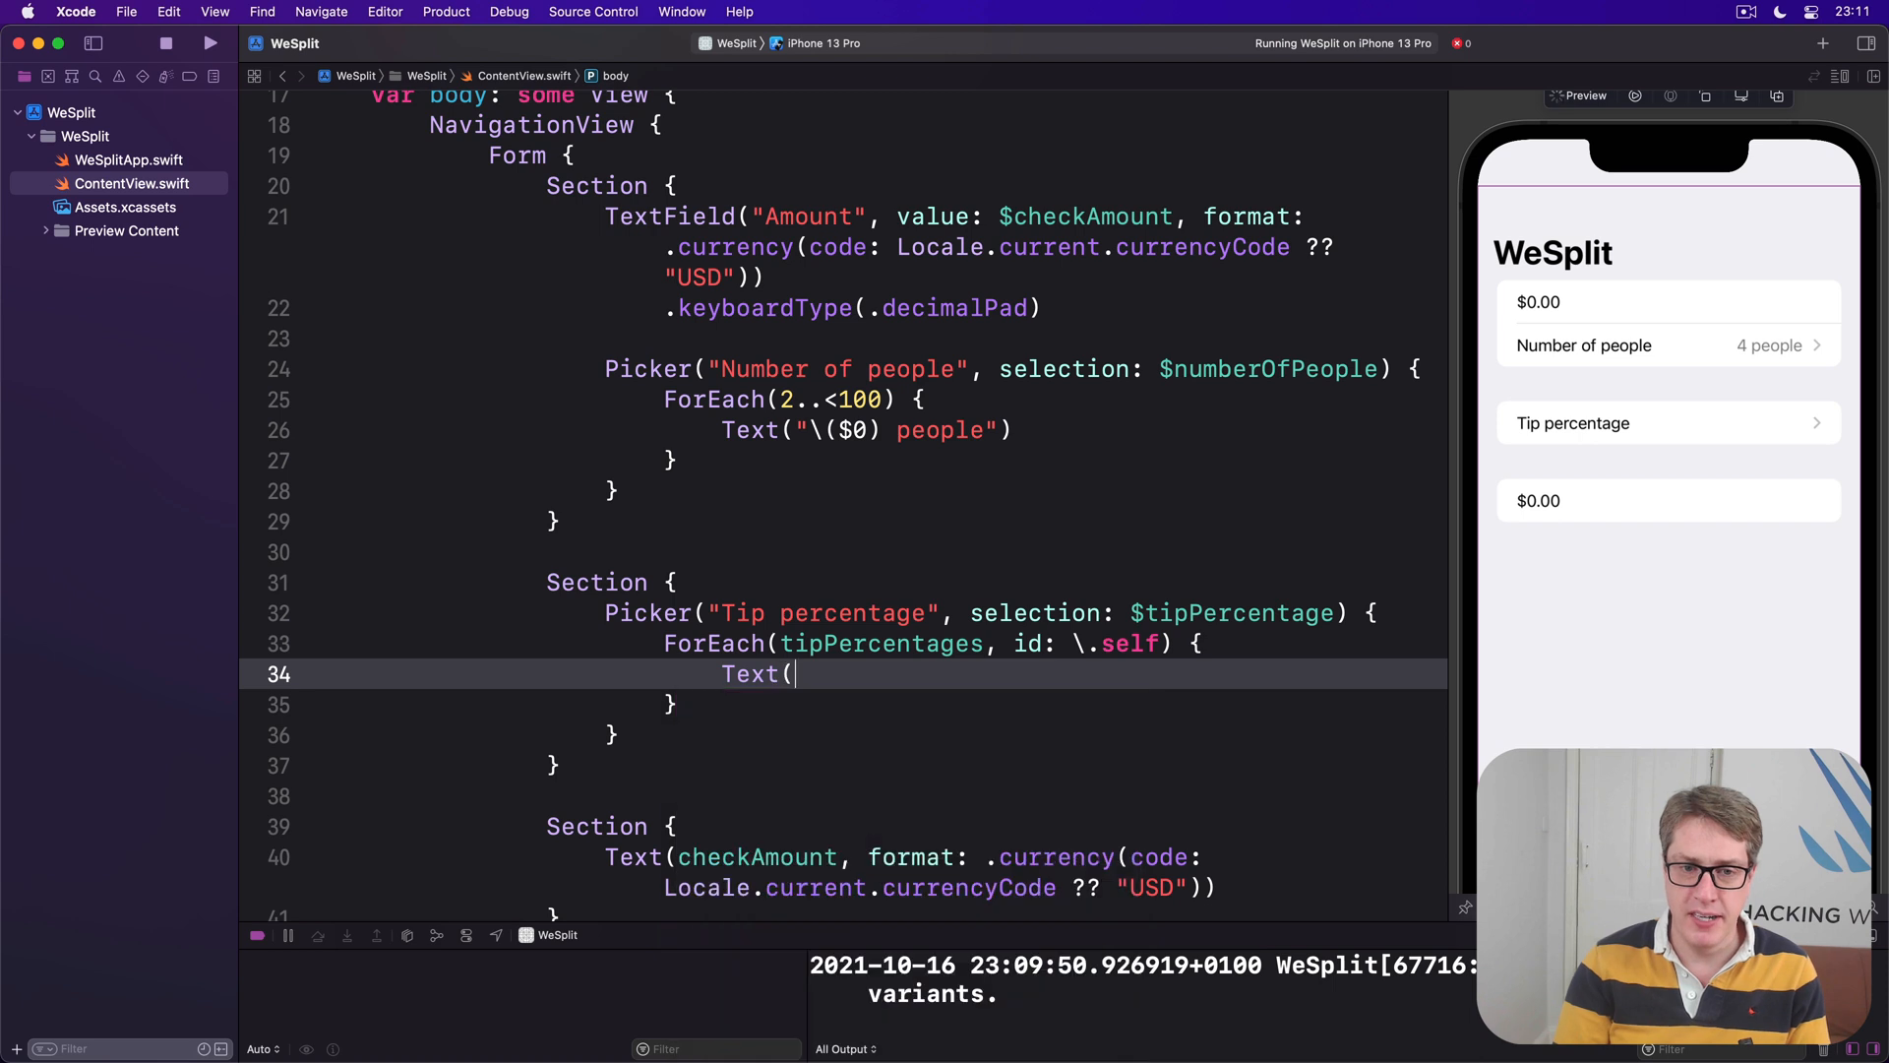
text($0, f)
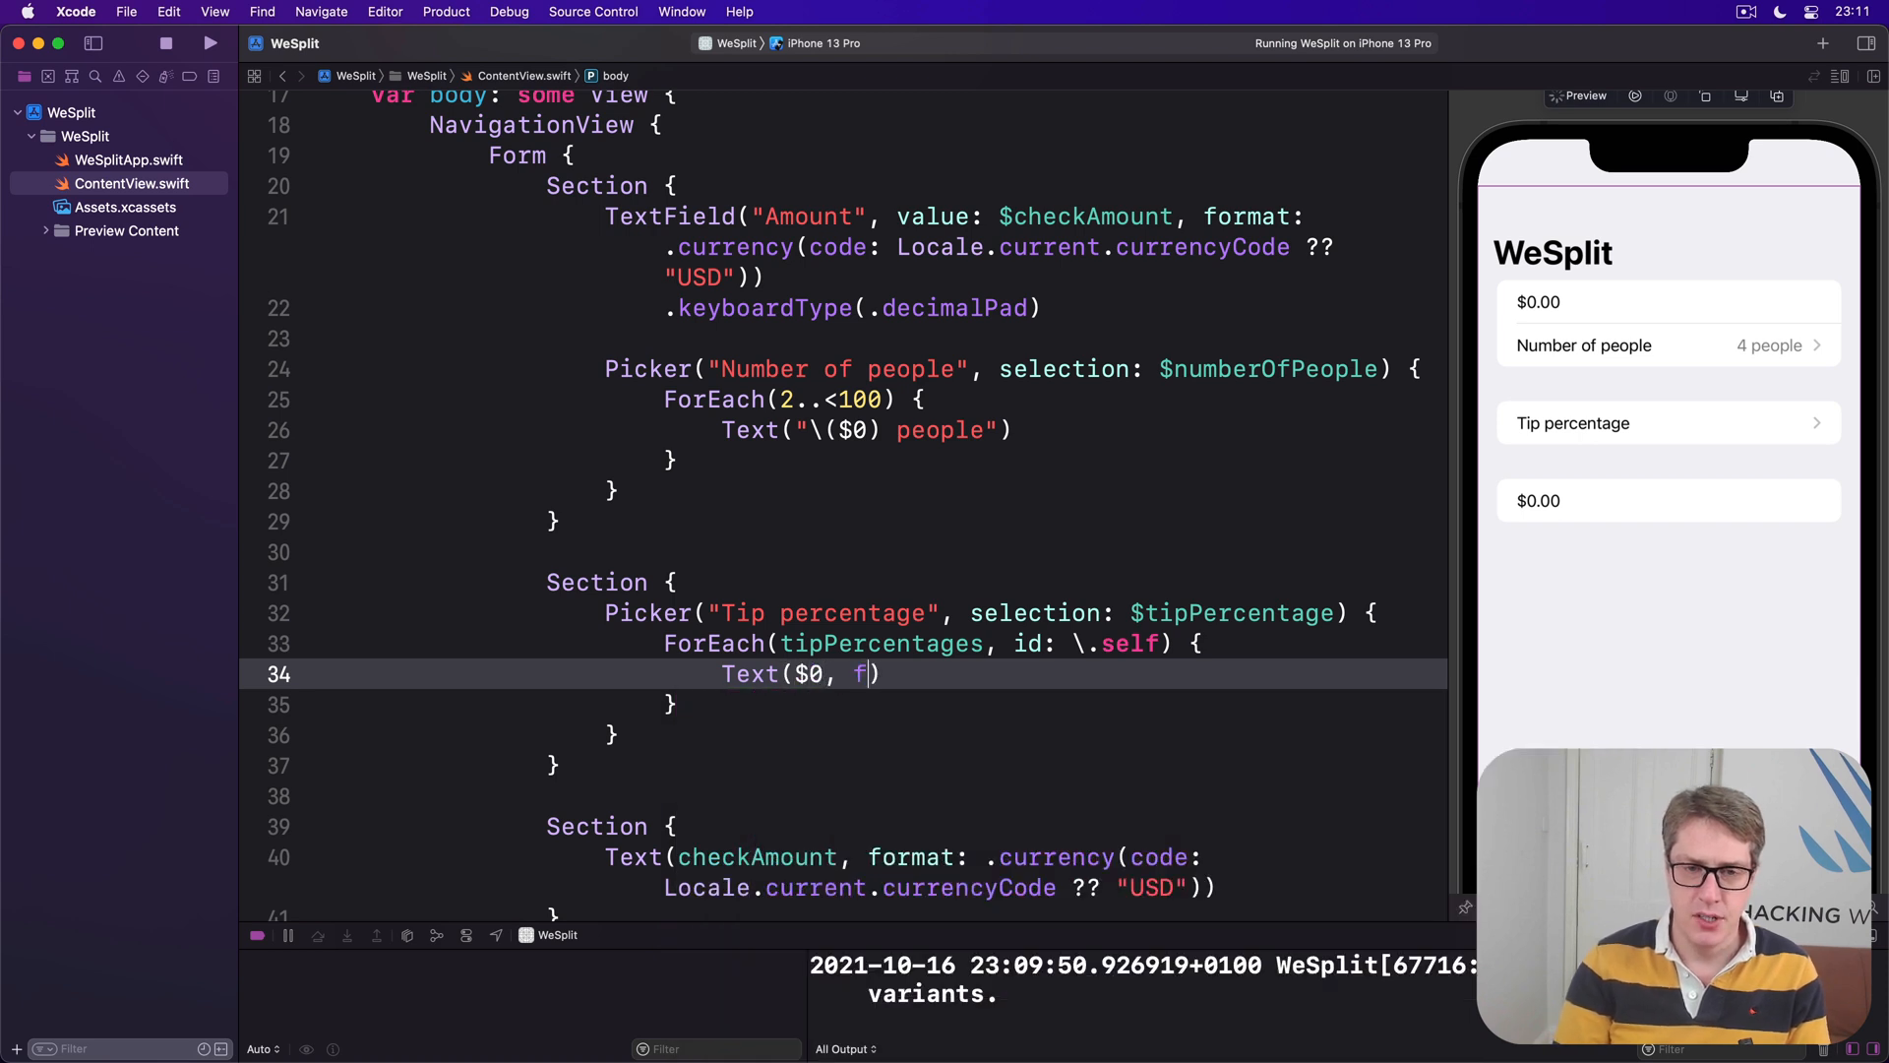
text(ormat: .percent)
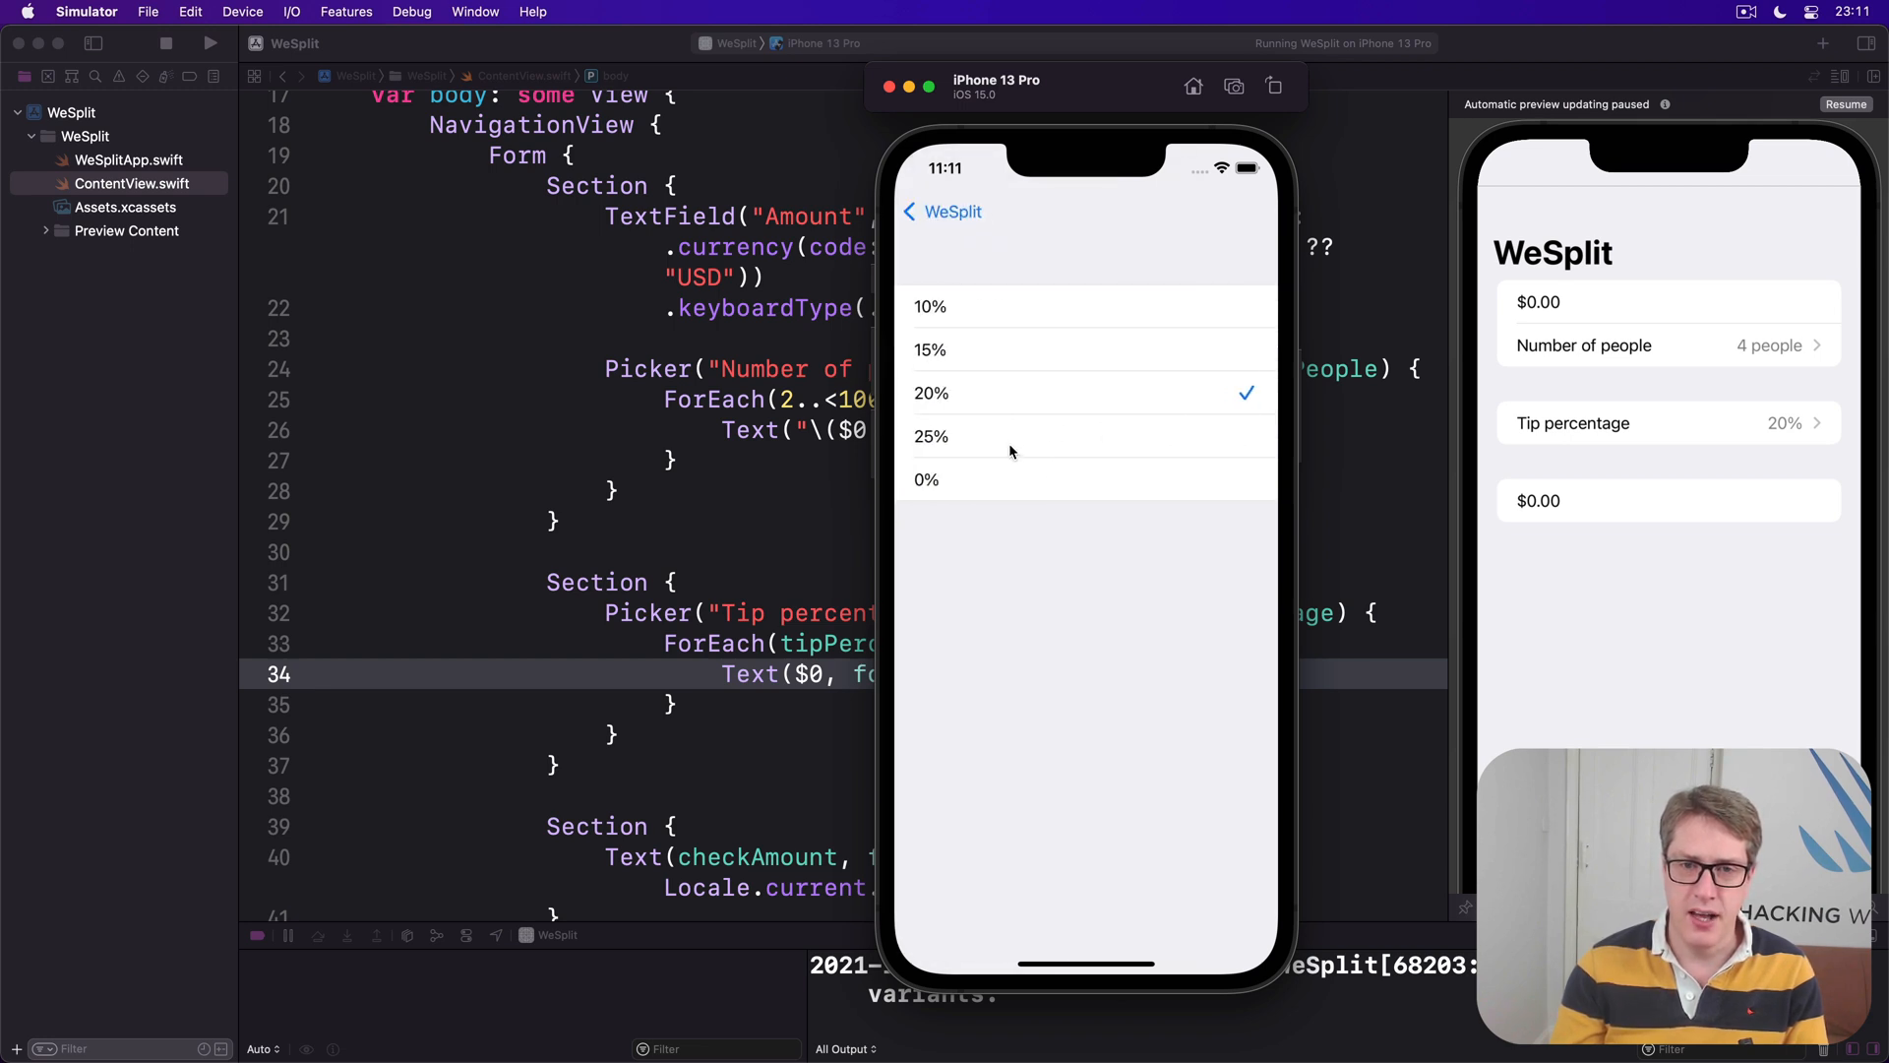
Tap the Tip percentage row in the simulator to list 10%, 15%, 20%, 25%, 0%.
click(929, 349)
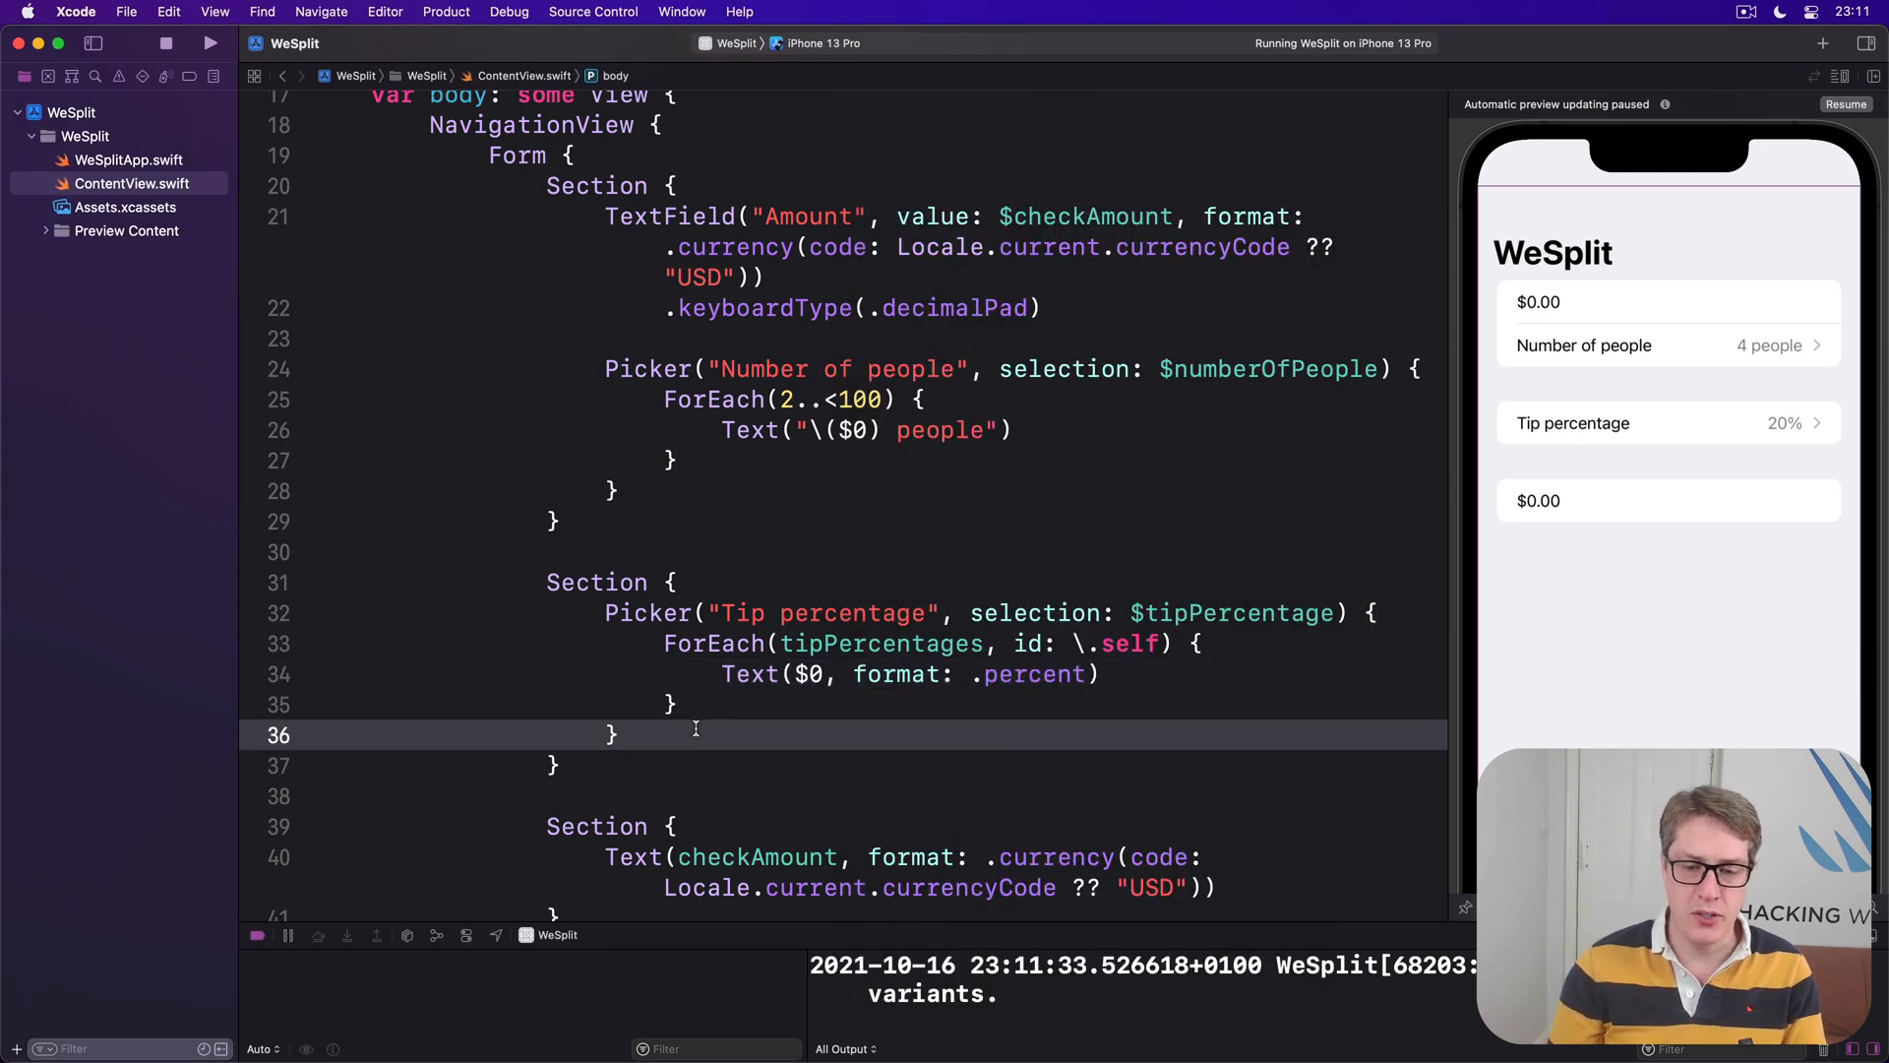
Add .pickerStyle(.segmented) on a new line after the Picker.
key(Return)
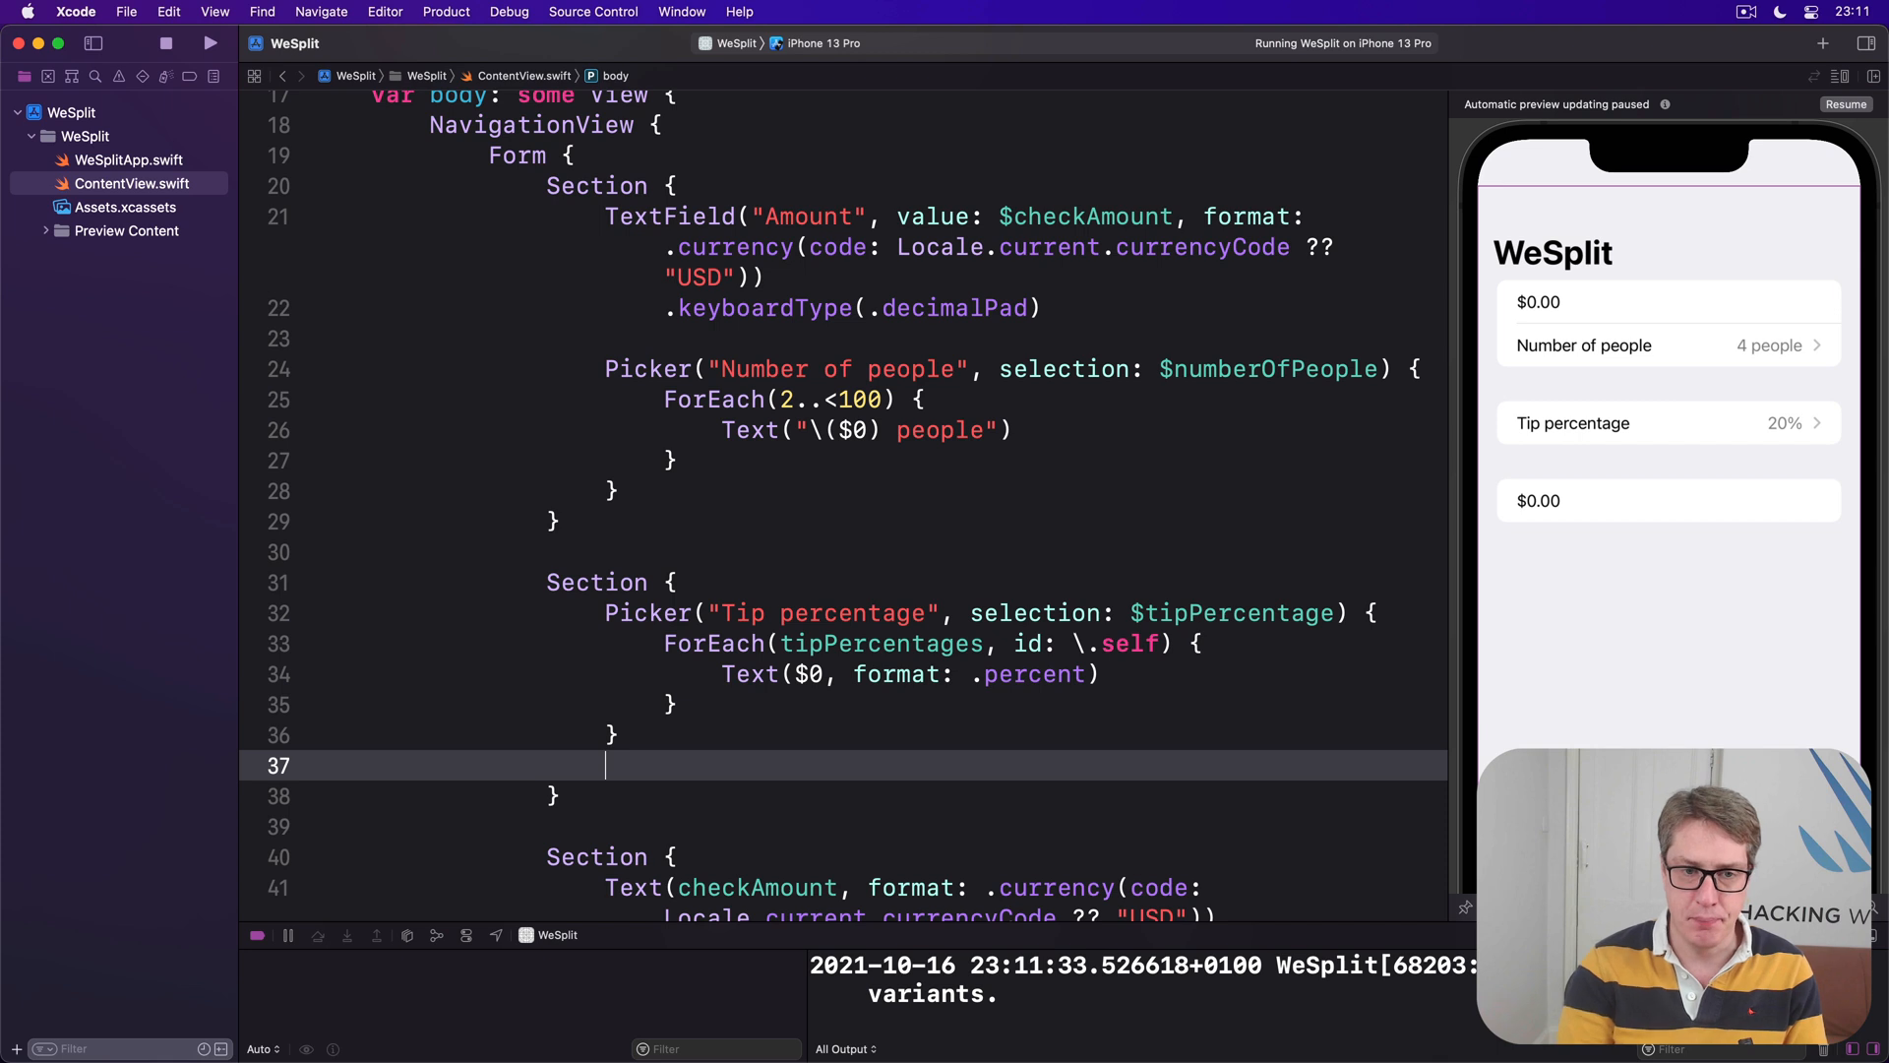
text(.pickerStyle(.segme)
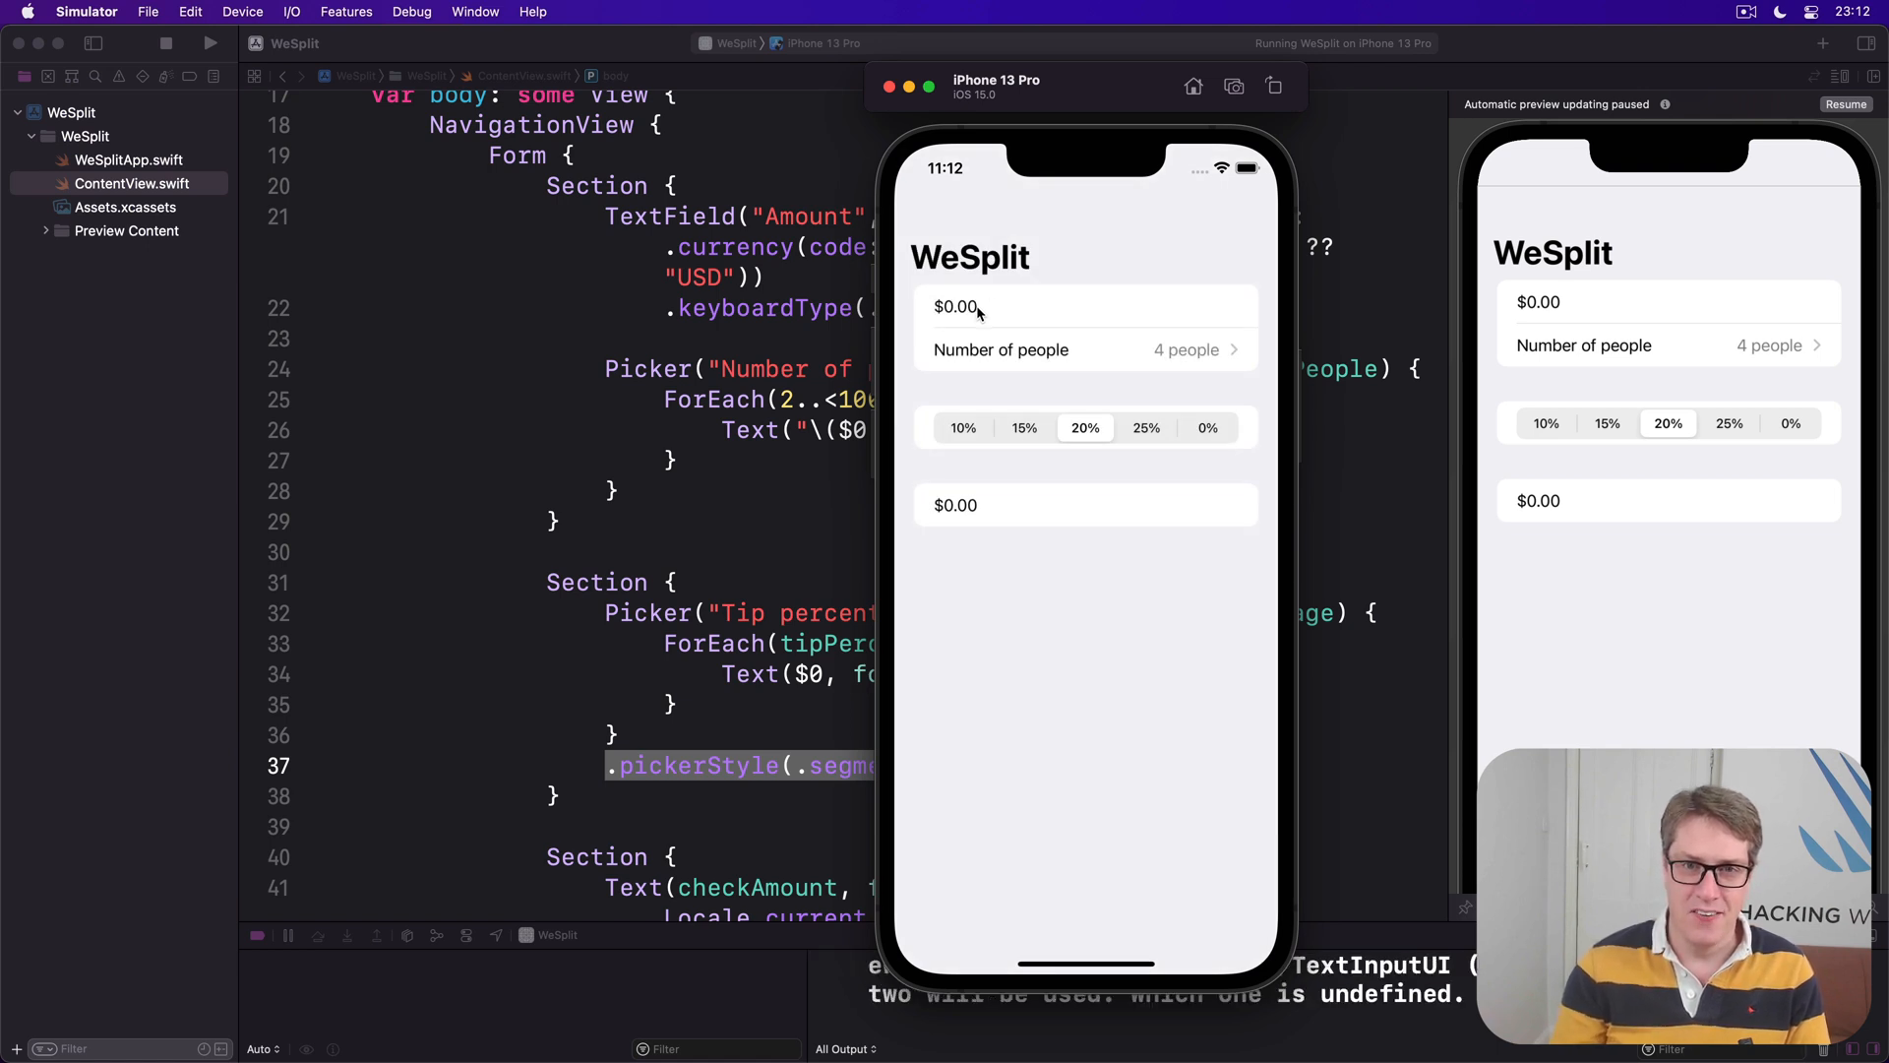
Enter a $50.00 amount, choose 6 people, and select the 25% tip segment.
double_click(956, 305)
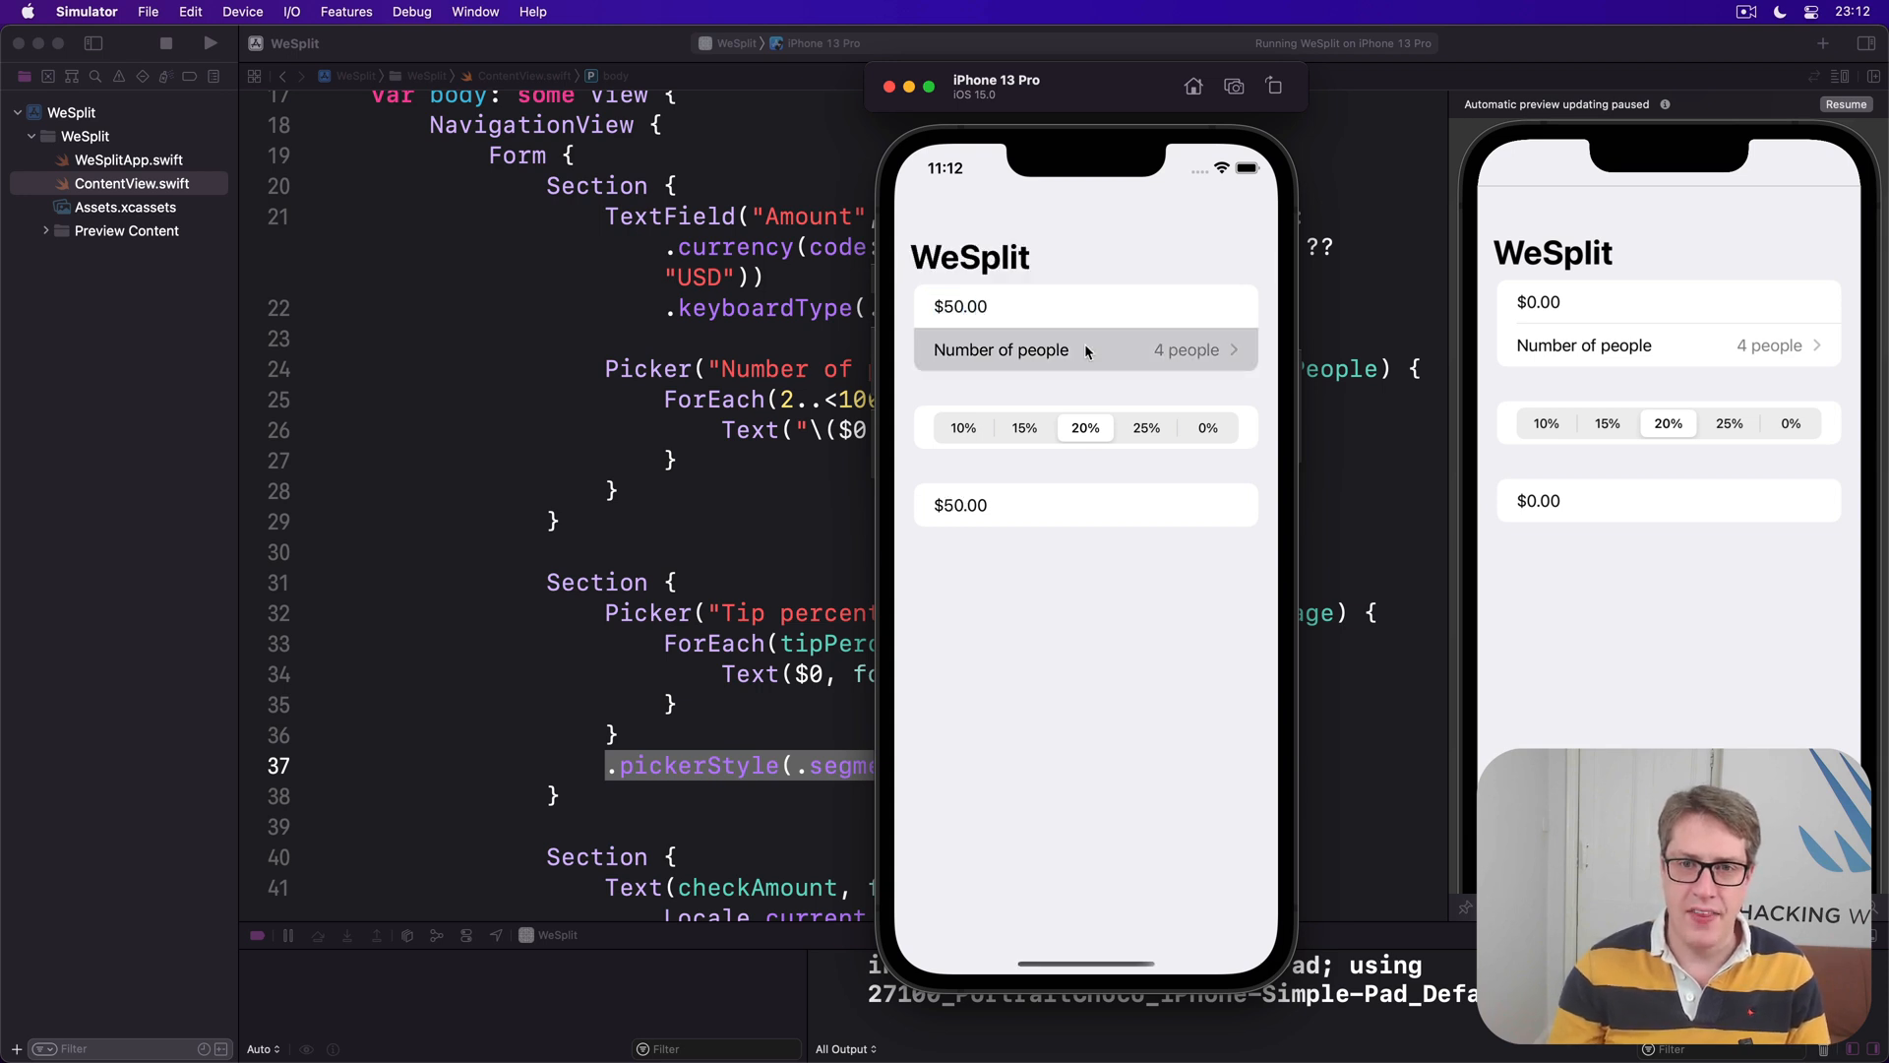
click(1084, 349)
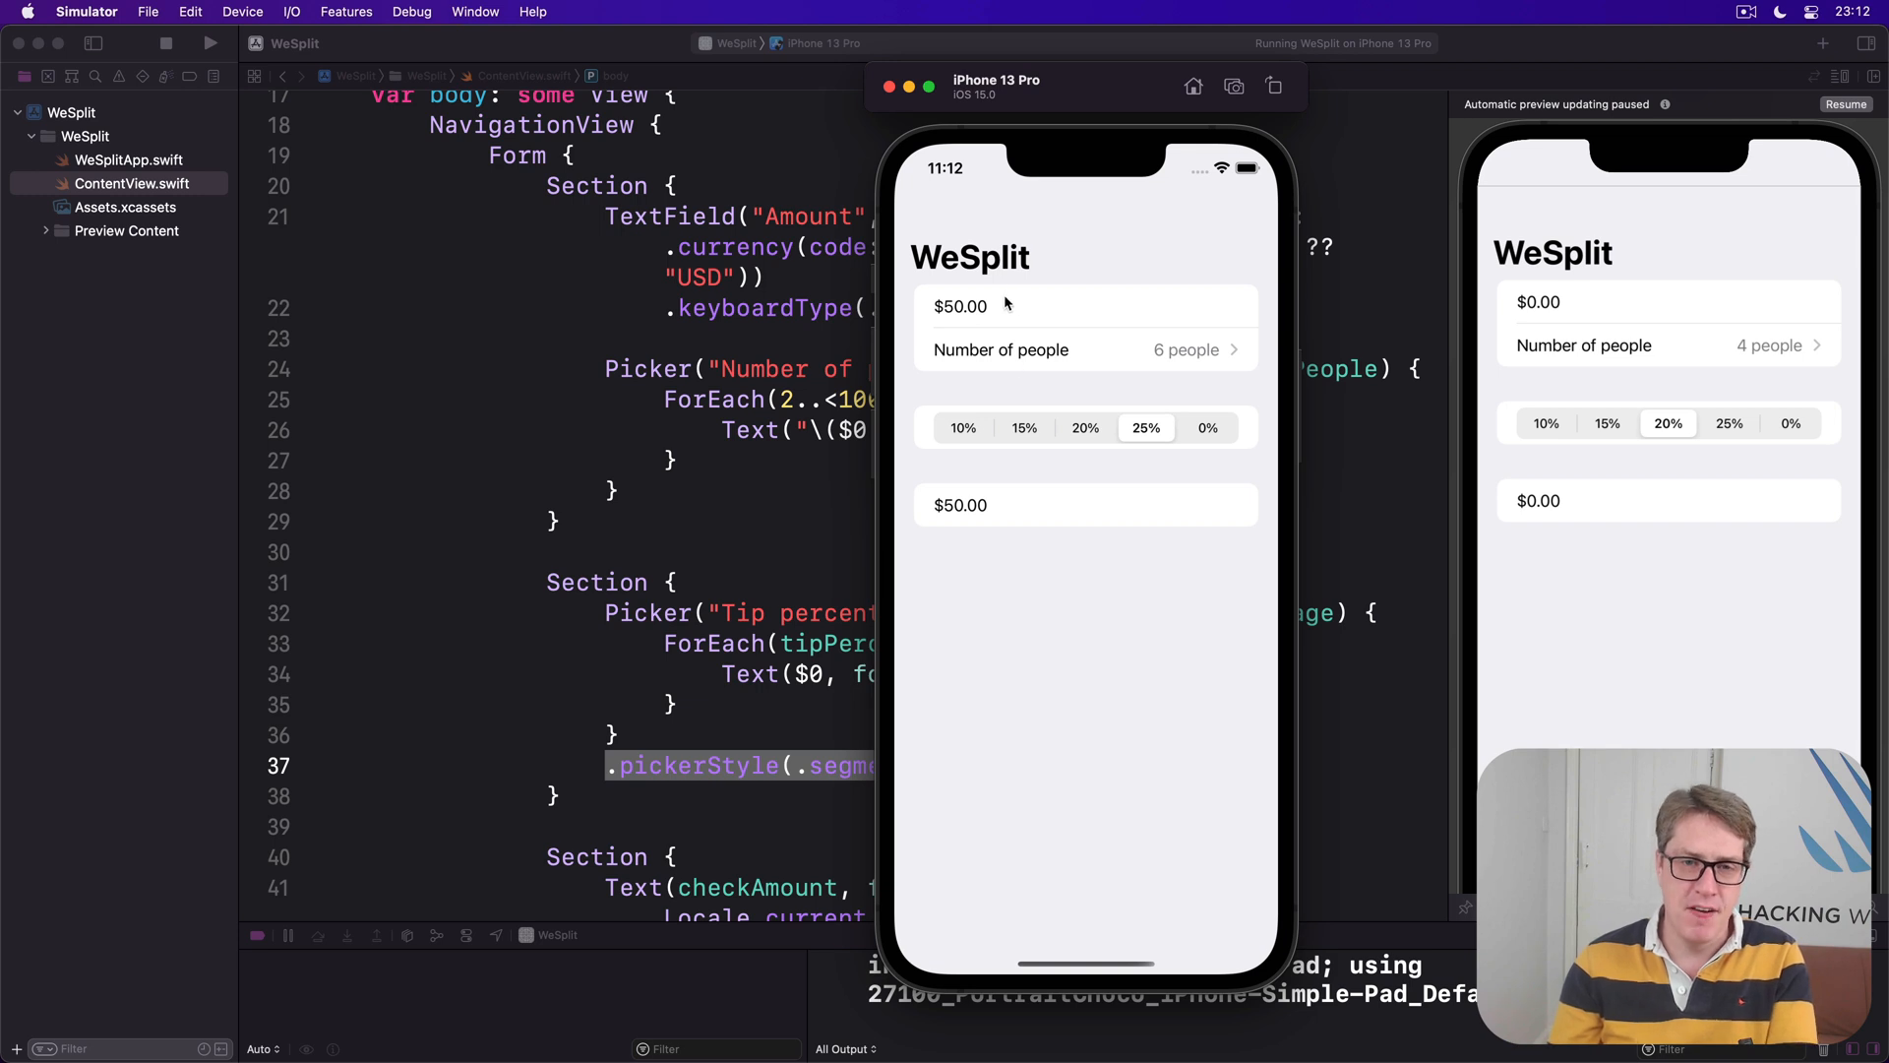
mouse_move(1099, 374)
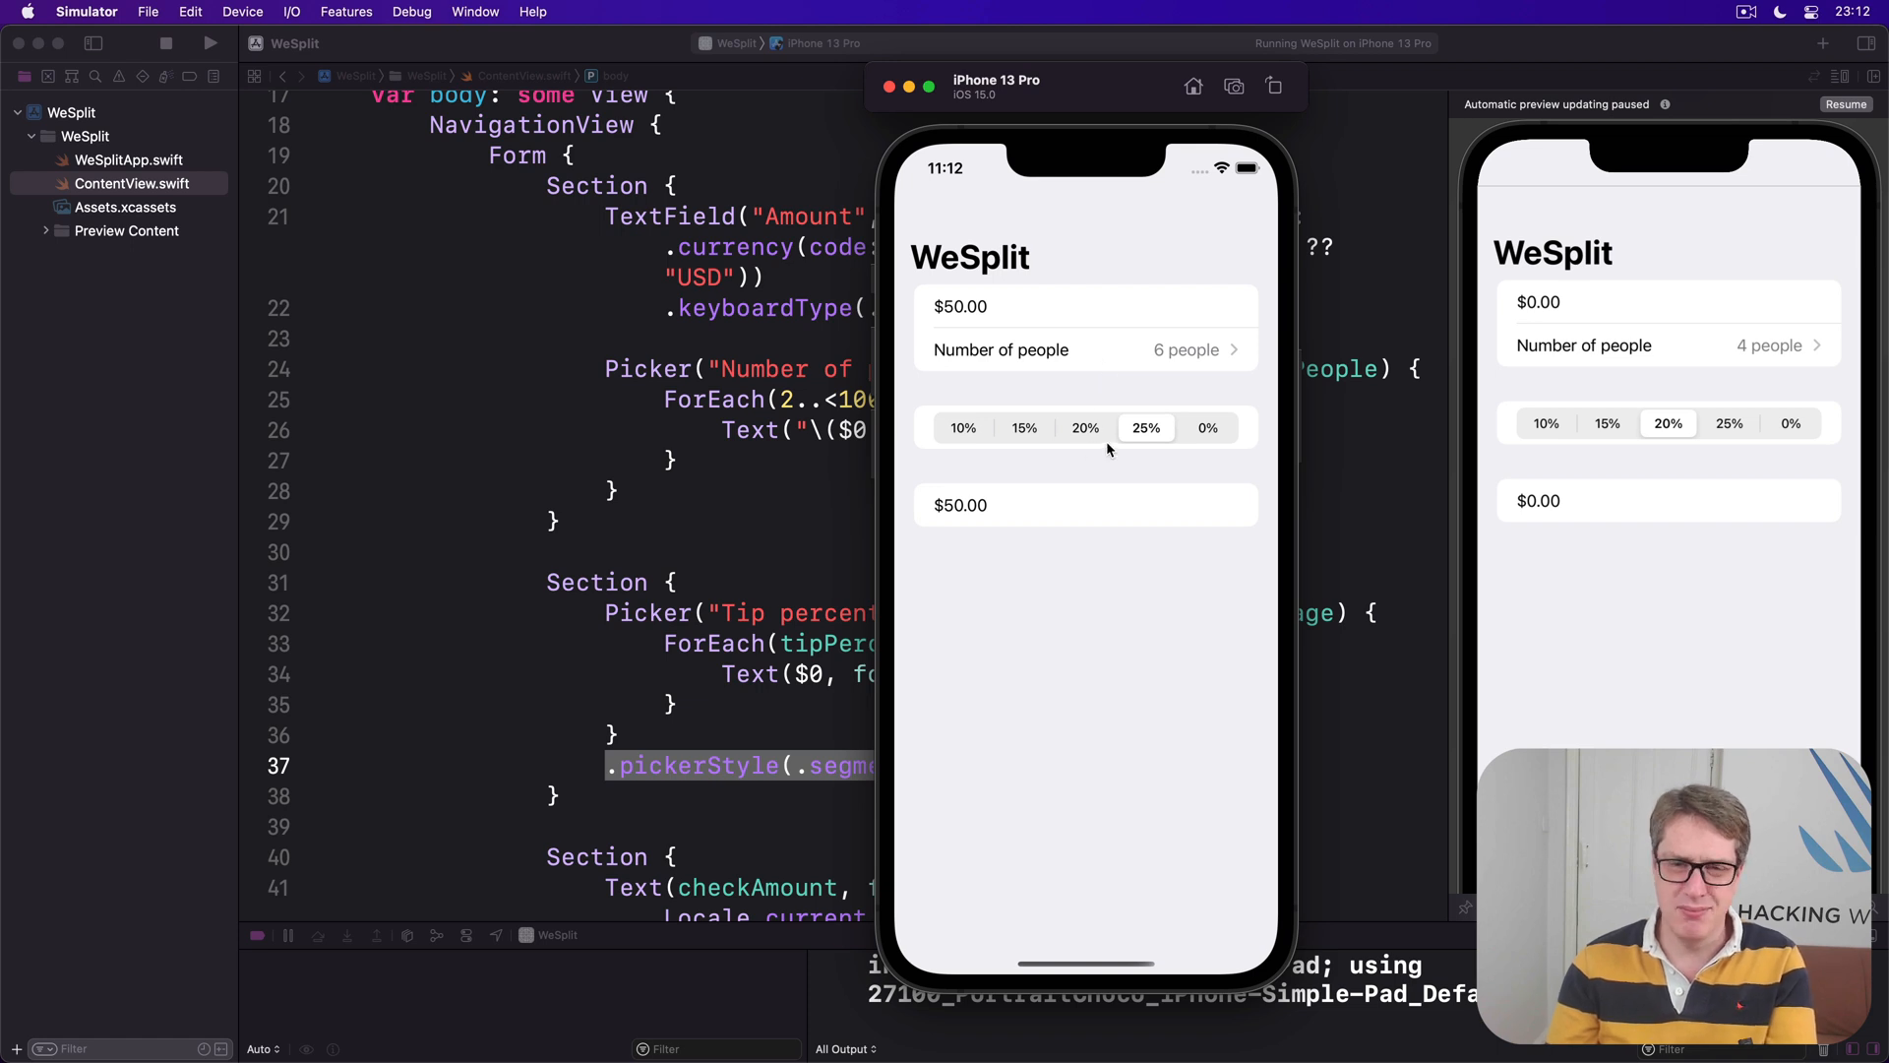
mouse_move(1040, 433)
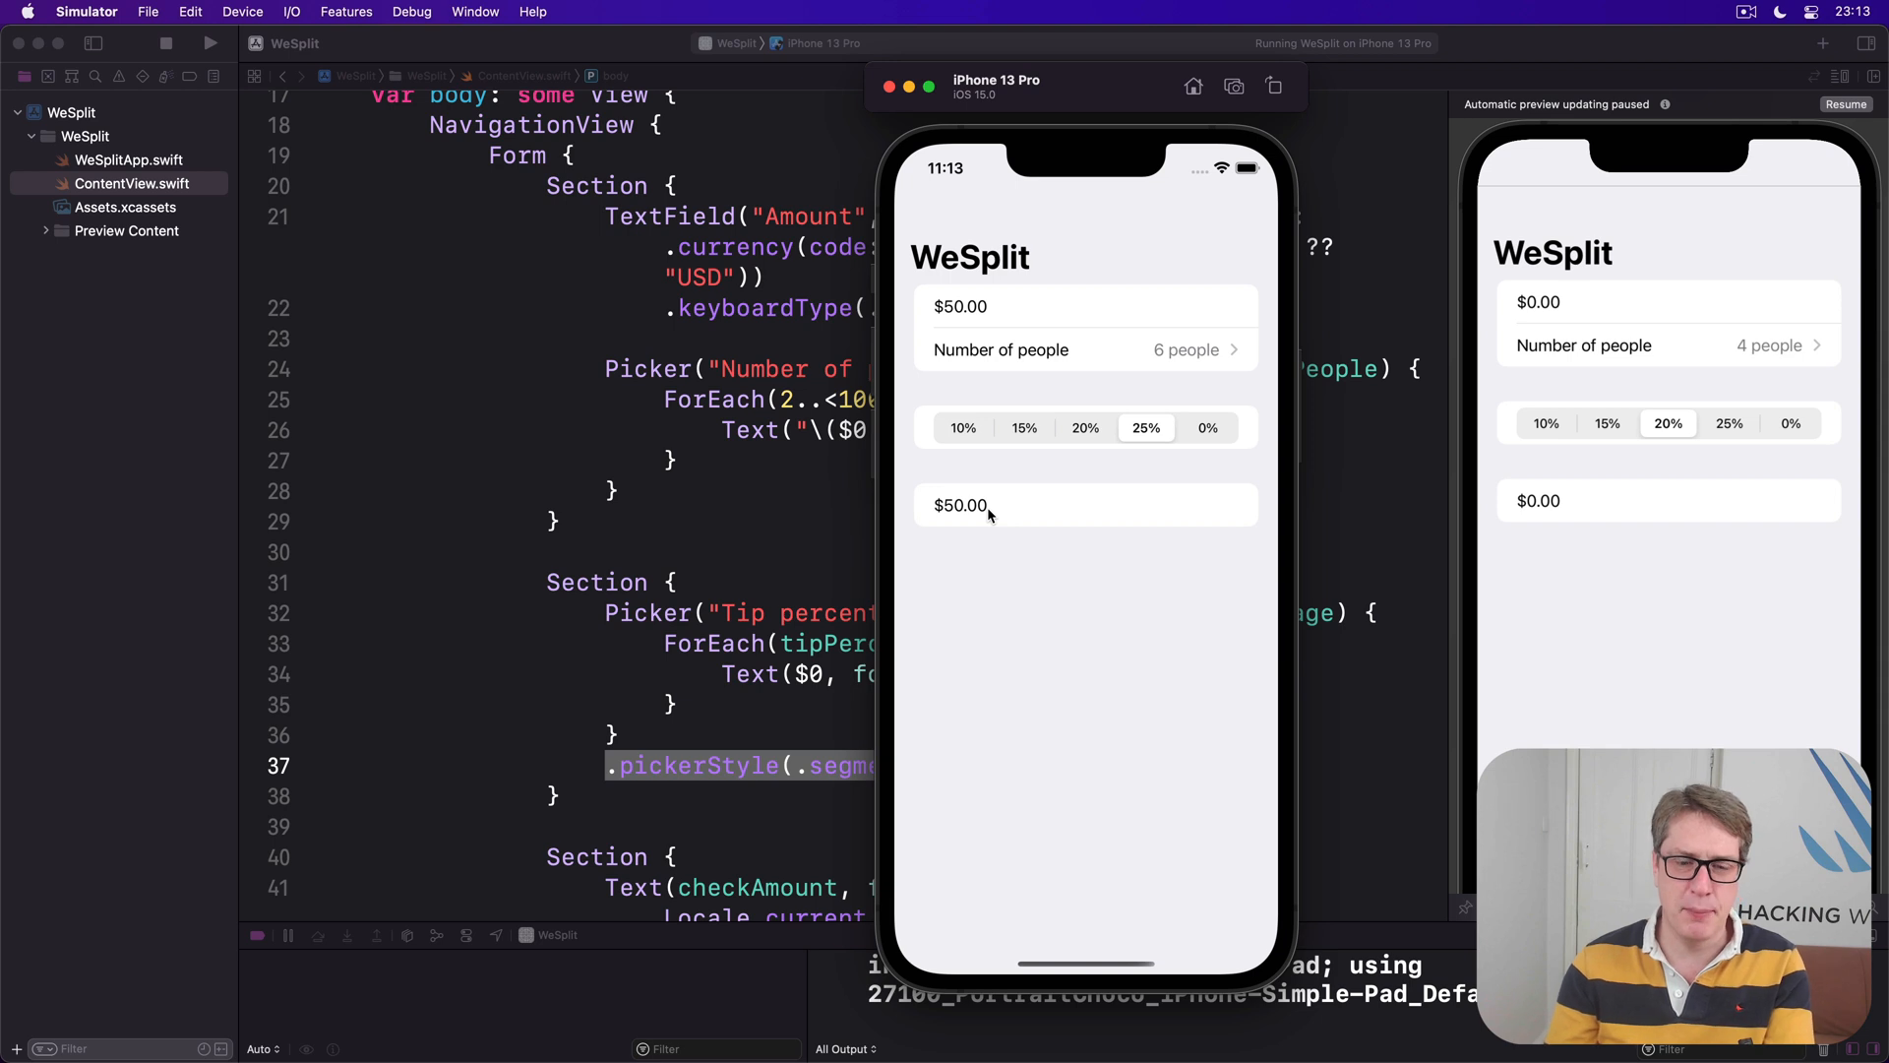
mouse_move(1029, 356)
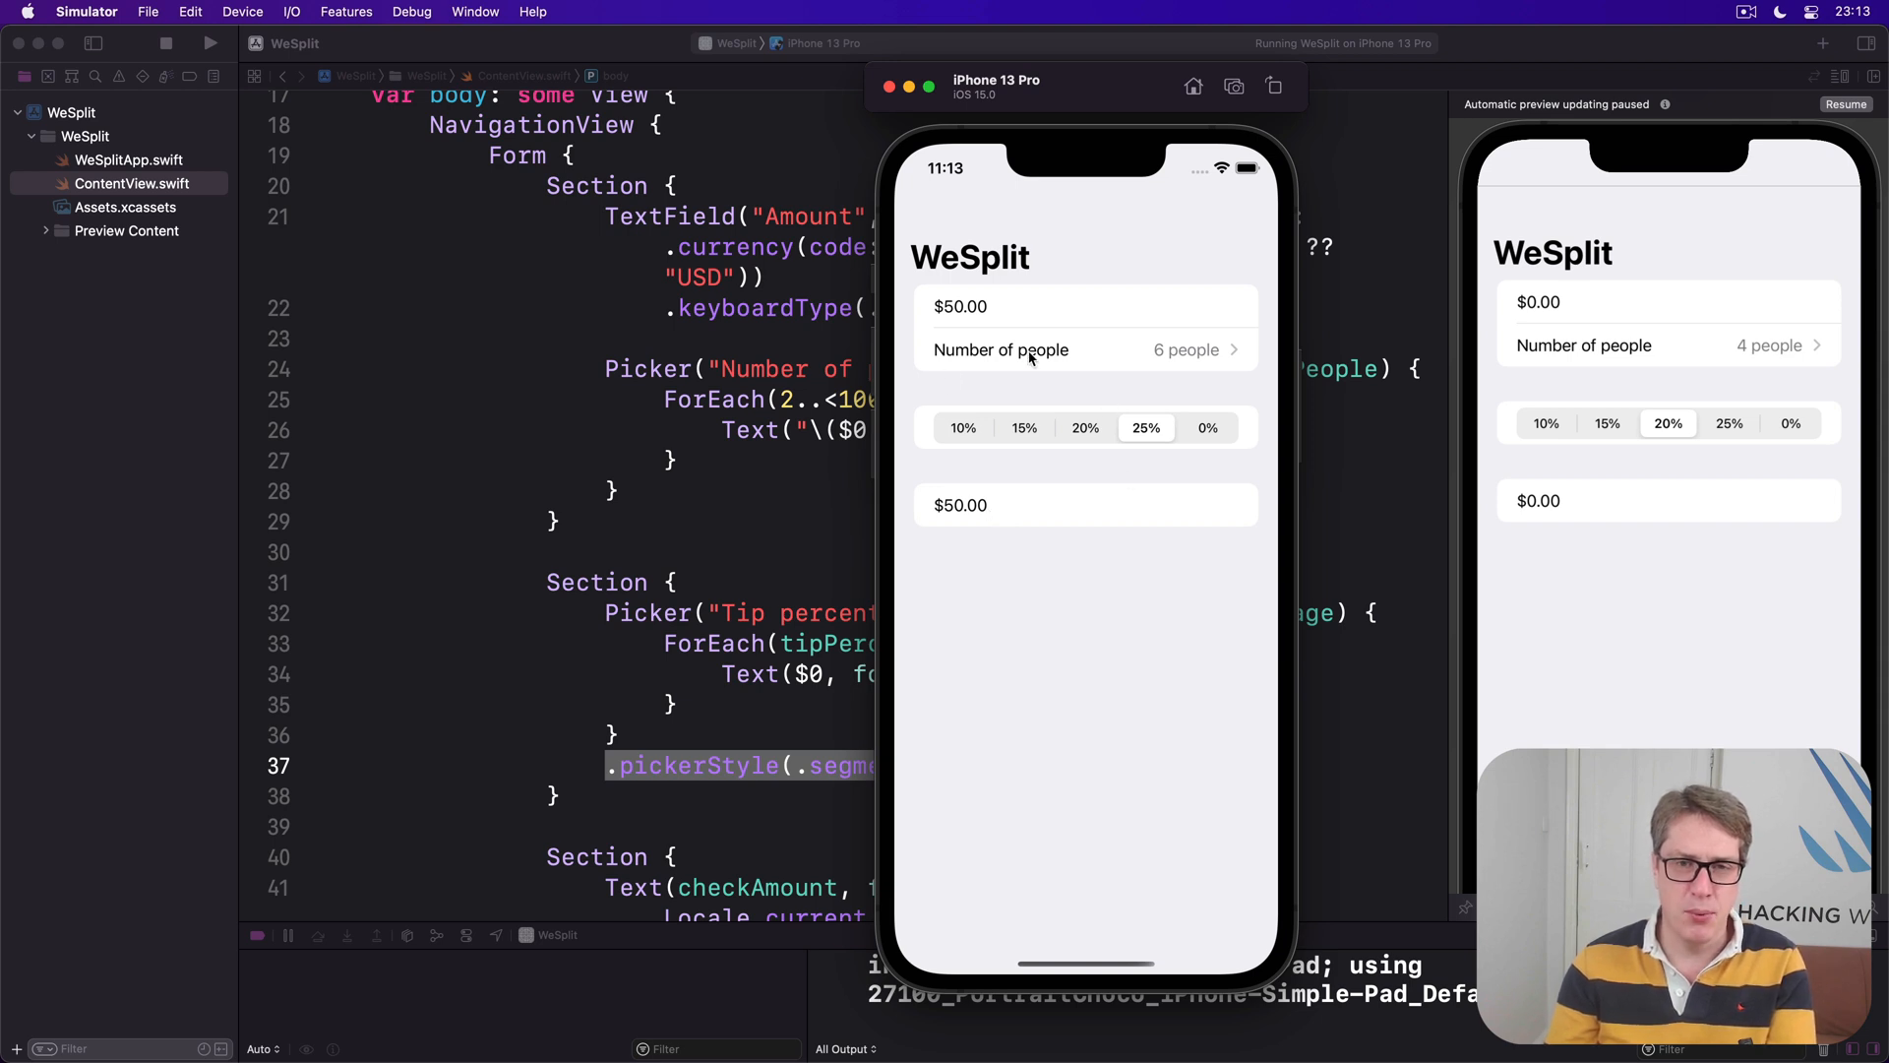
mouse_move(997, 446)
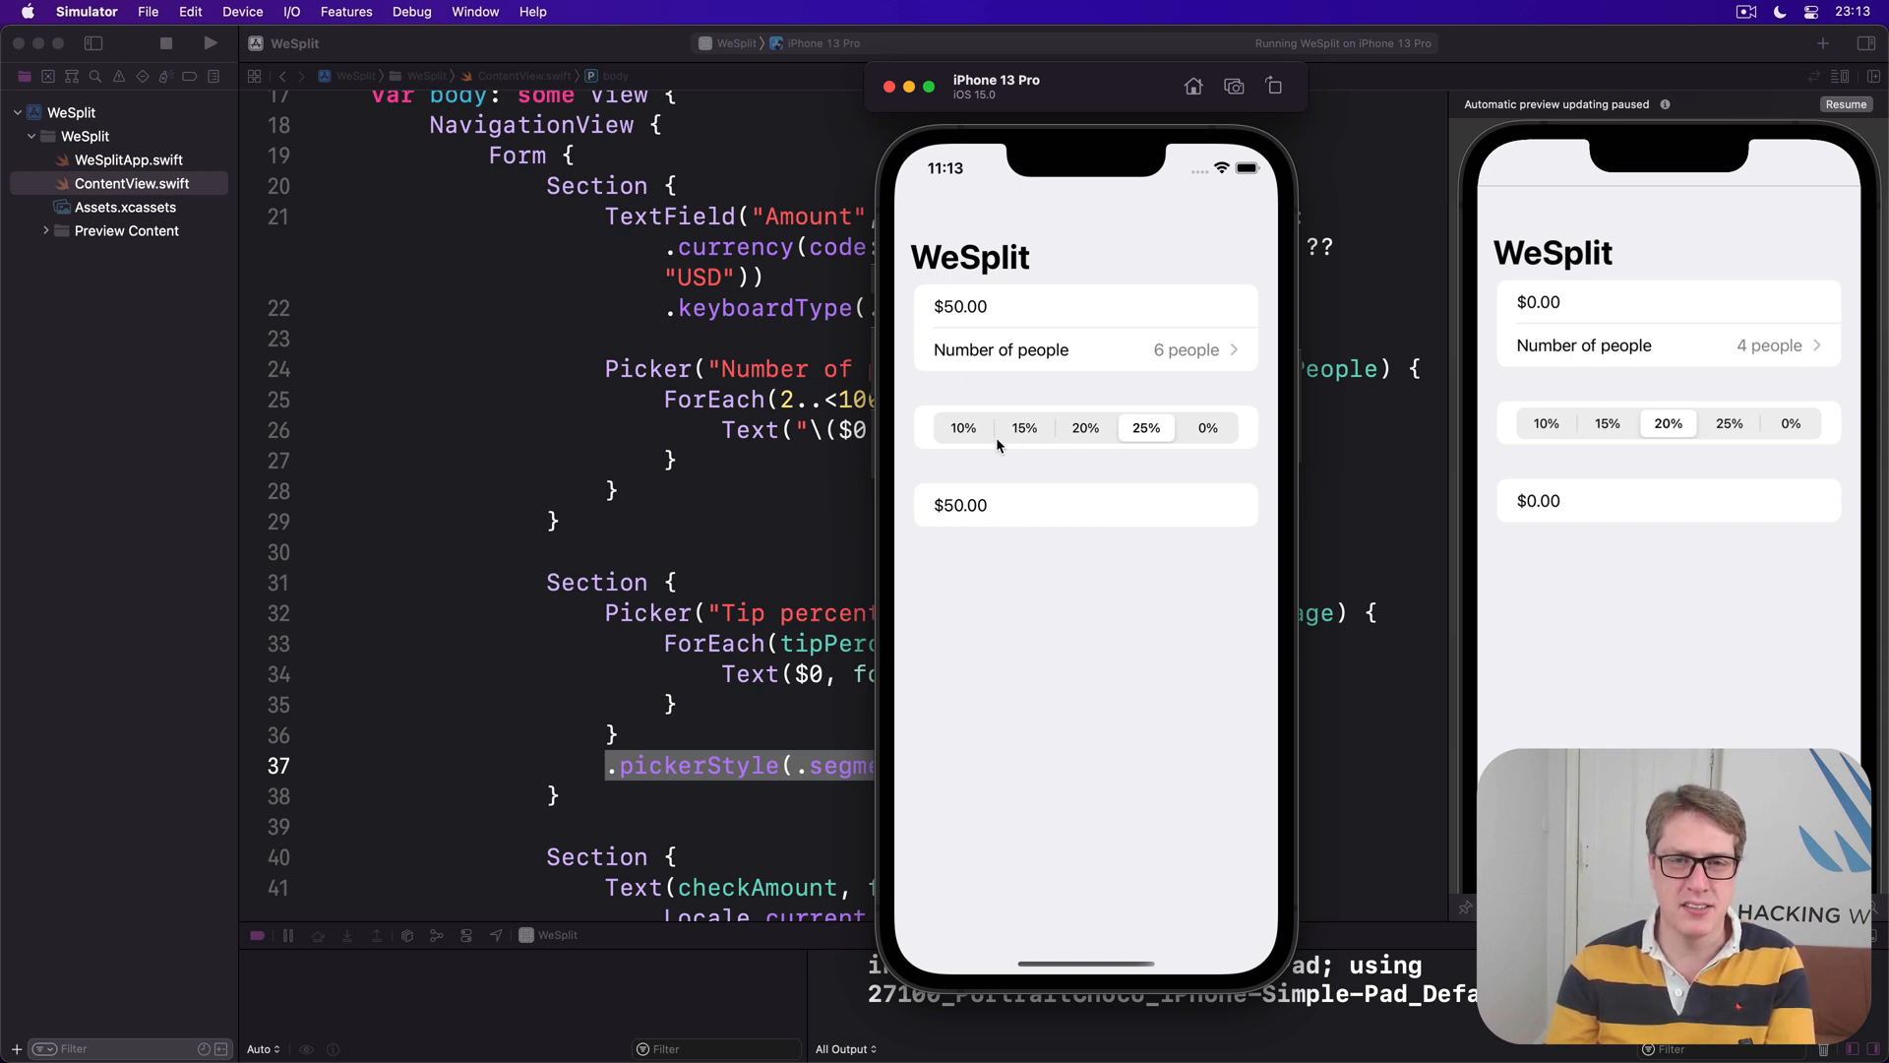
click(963, 428)
text(Text()
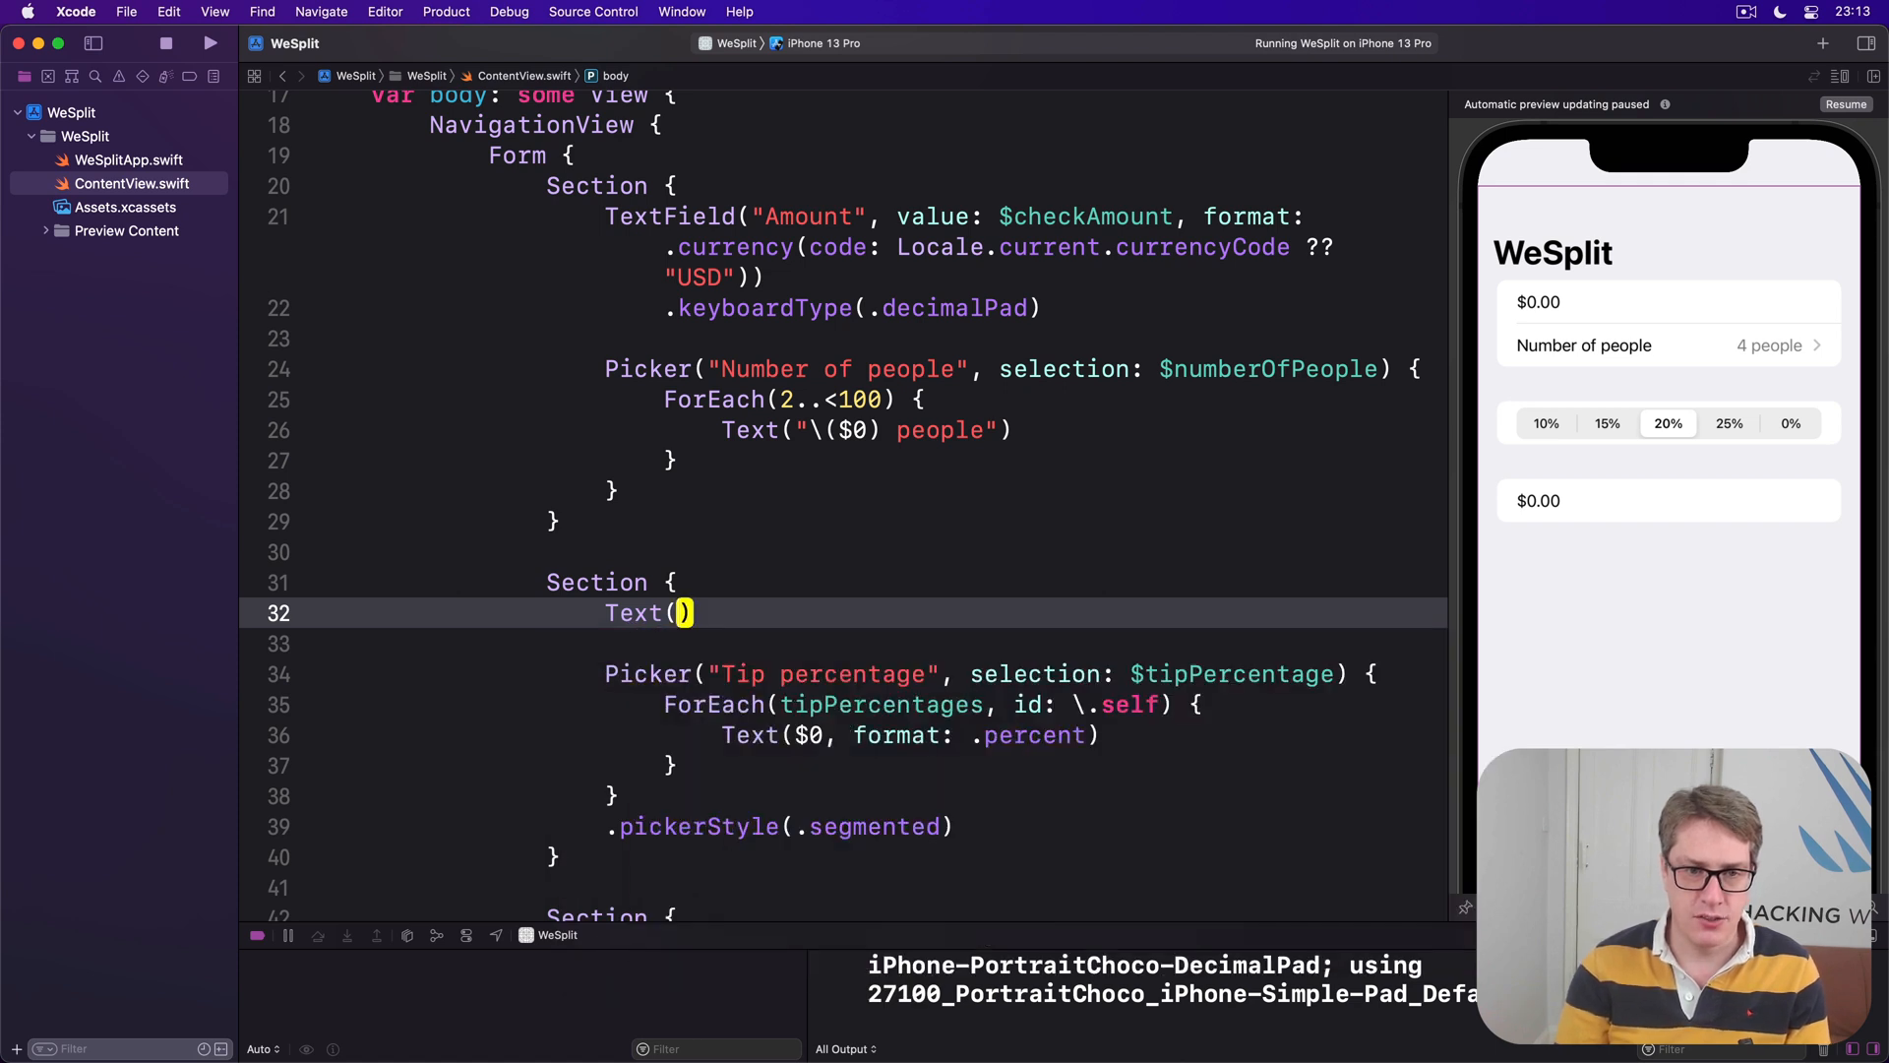
Insert Text("How much tip do you want to leave?") atop the tip section and run the app.
text(How much tip do you")
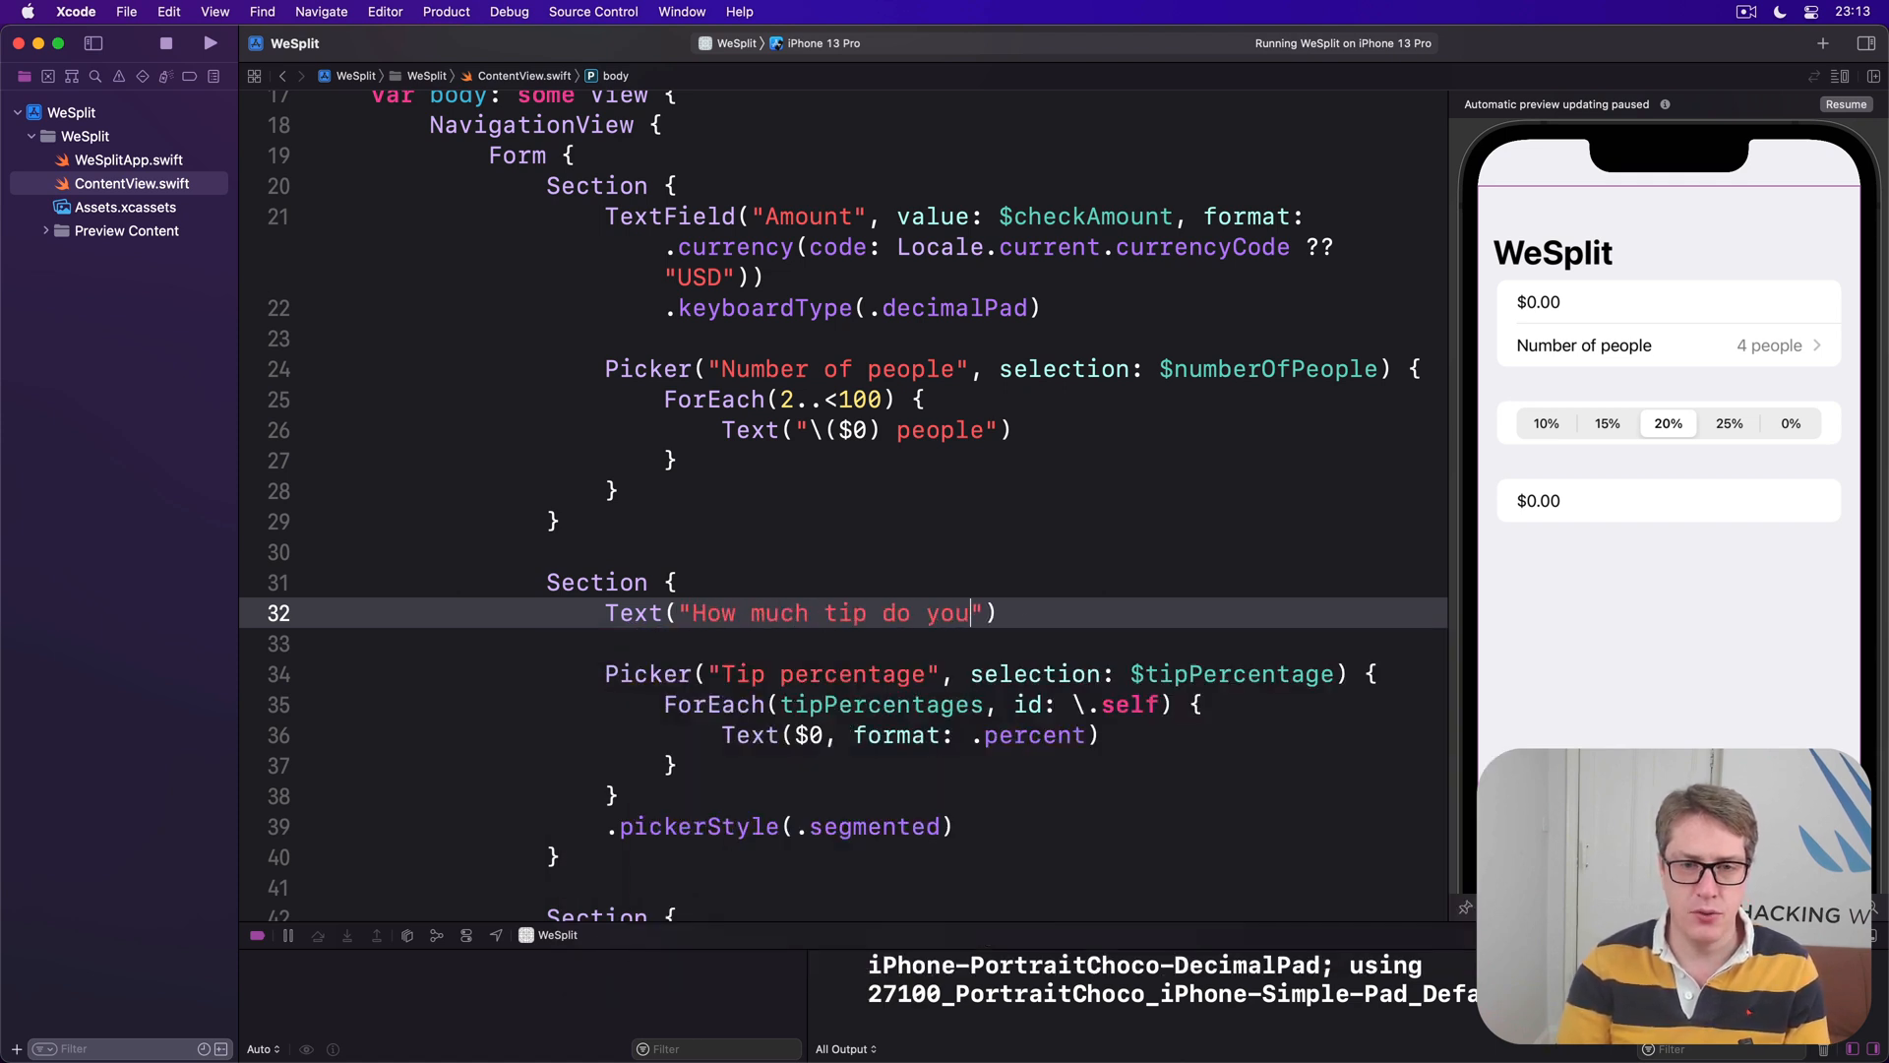
text(want to leave?)
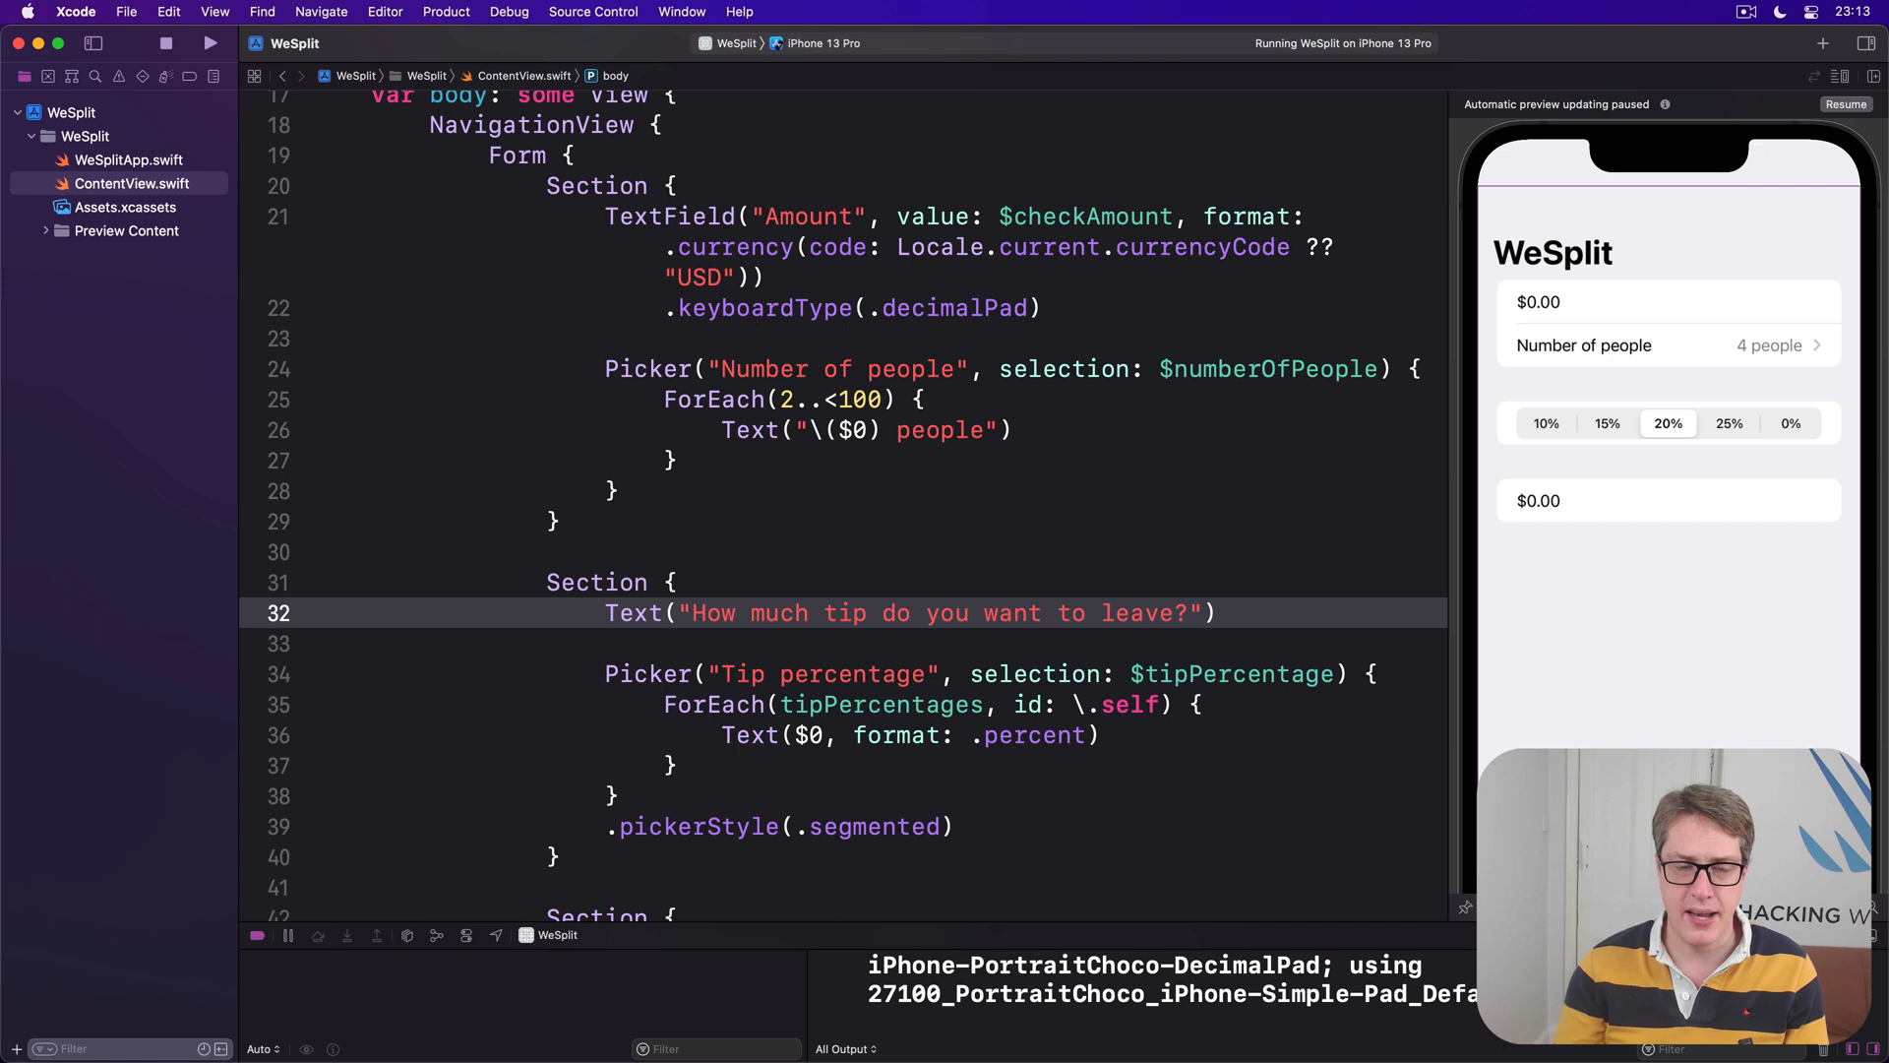
click(210, 43)
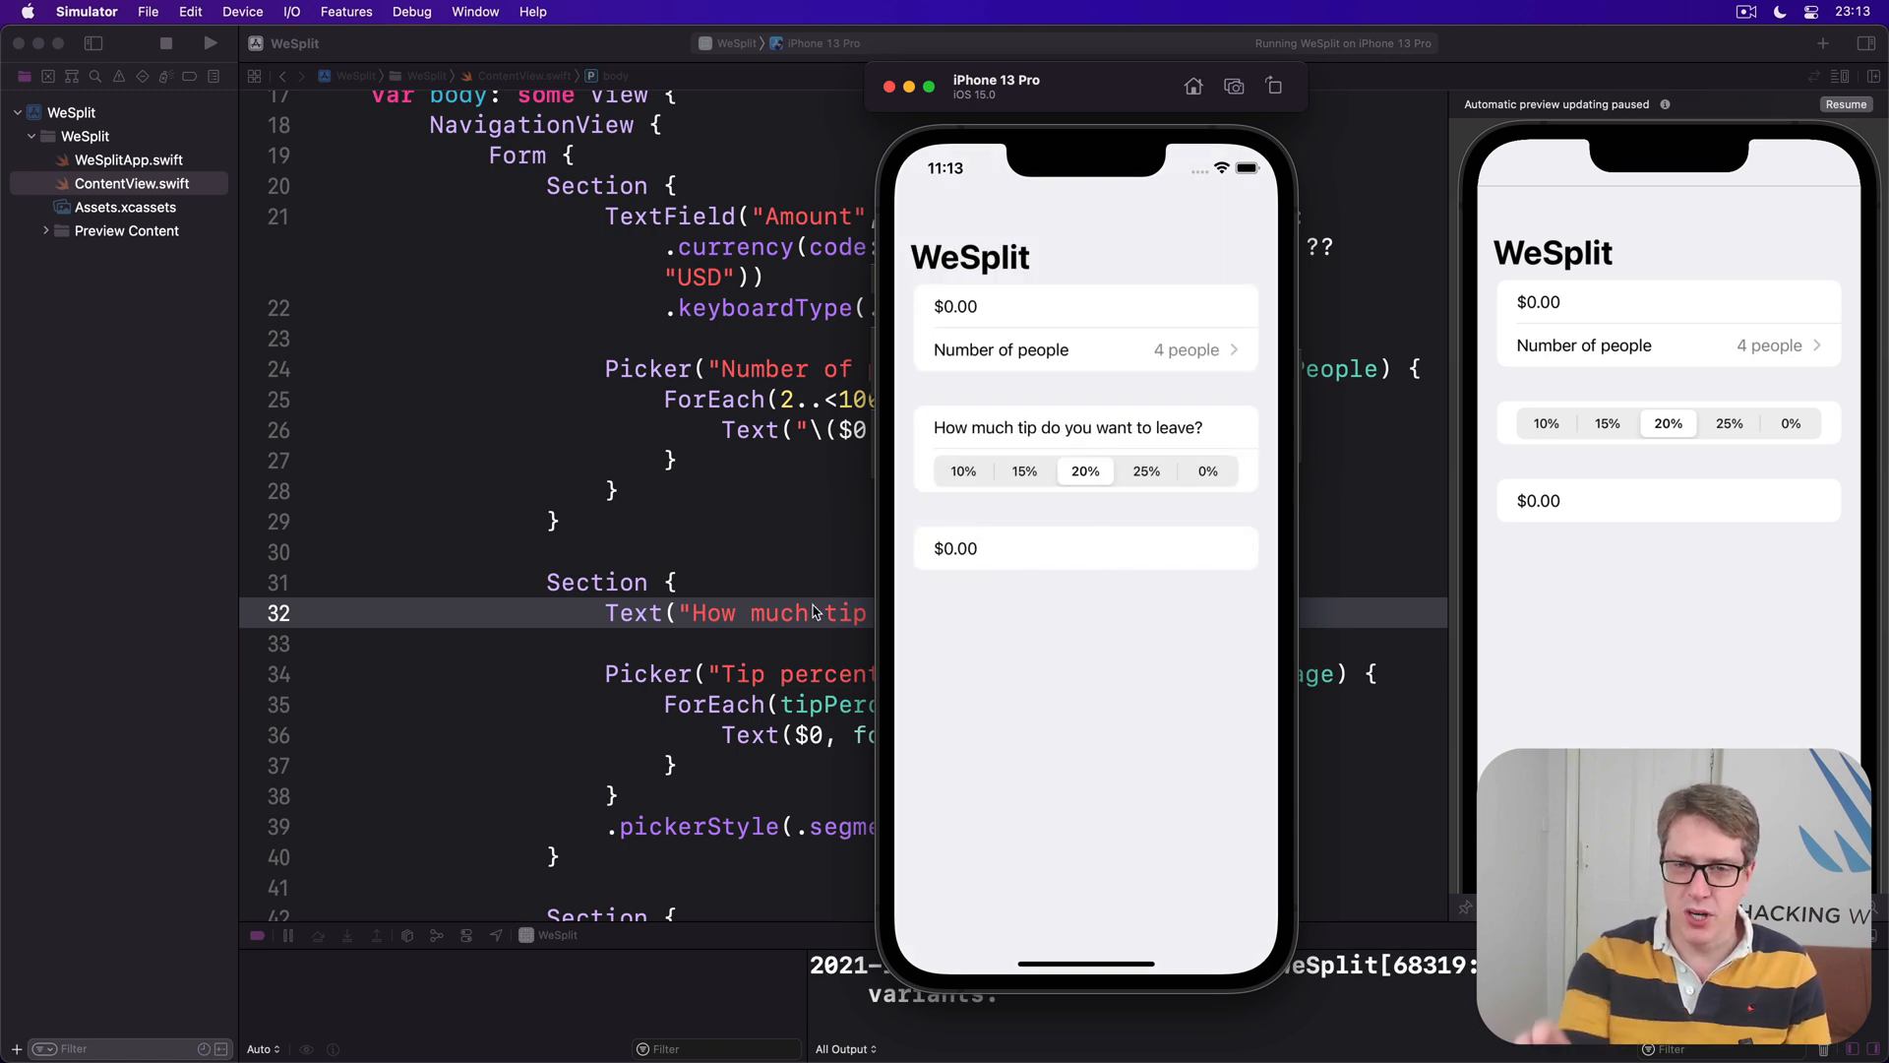
mouse_move(1217, 455)
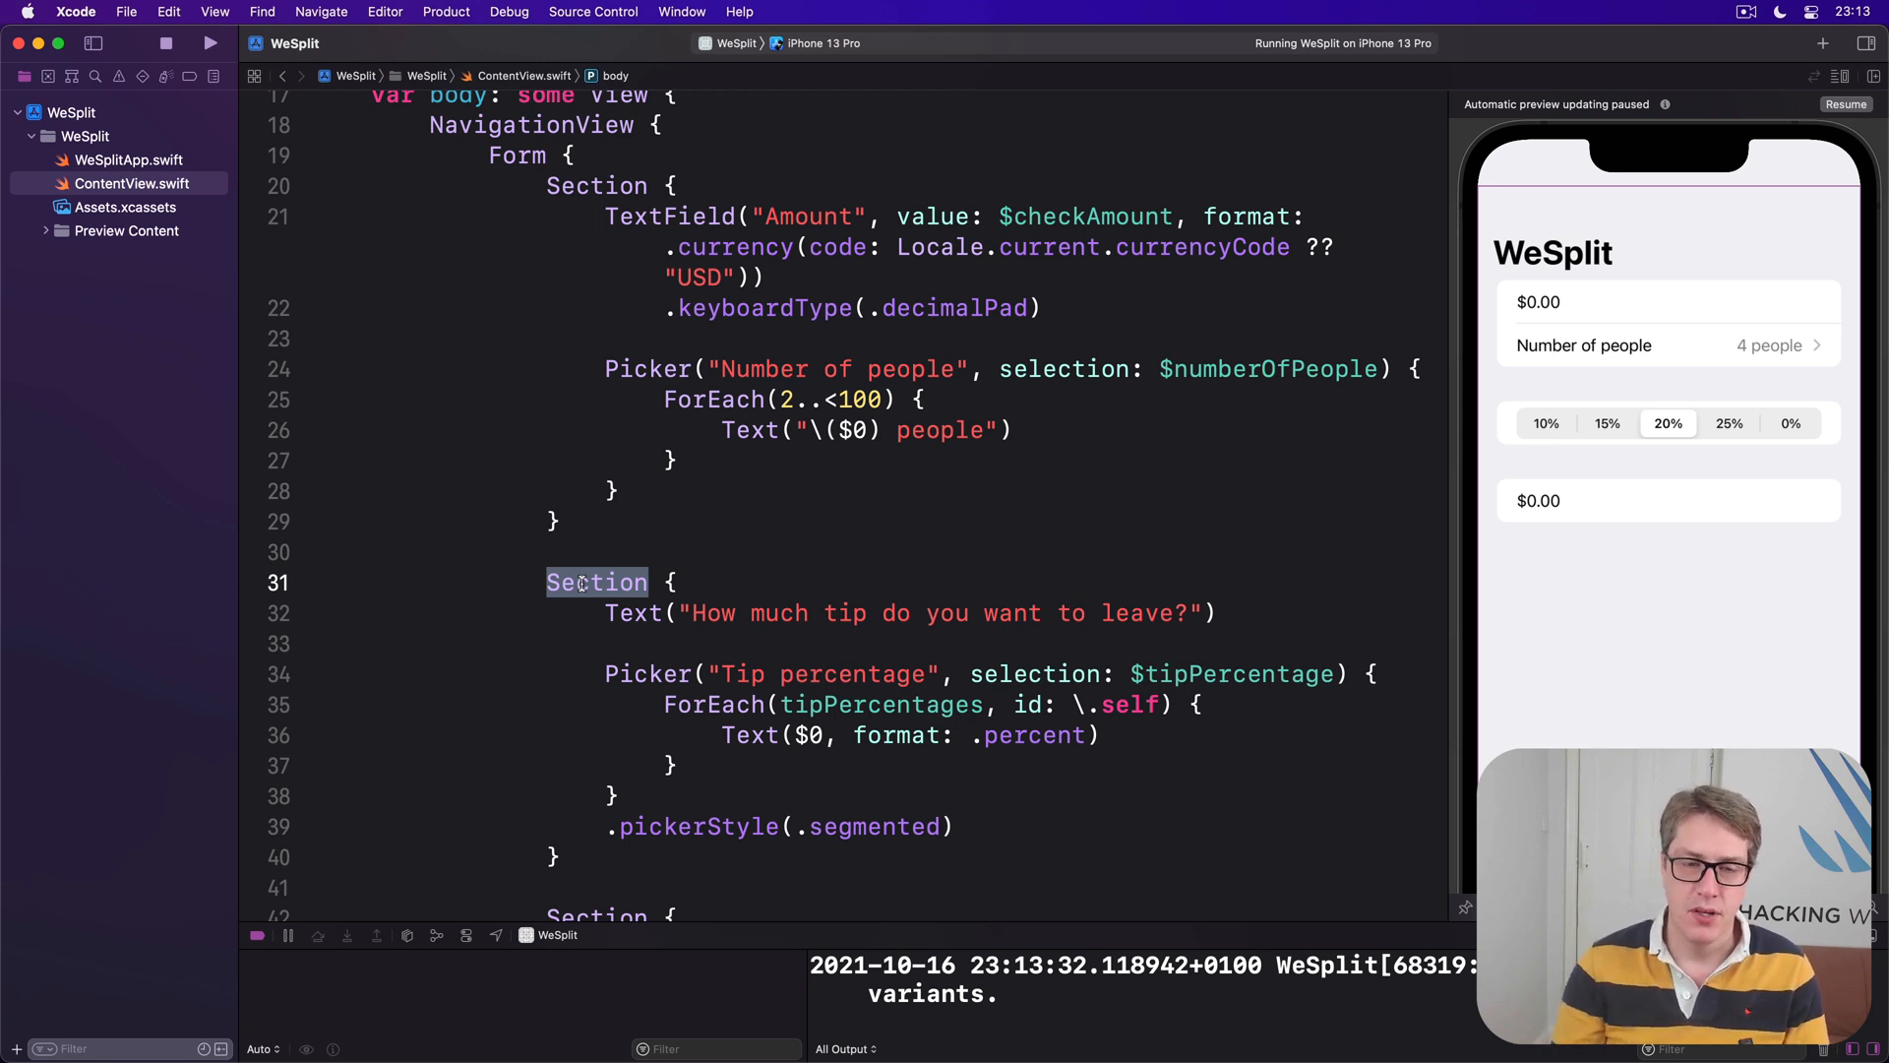
Delete the prompt Text line and begin typing header: after the tip Section's closing brace.
key(Delete)
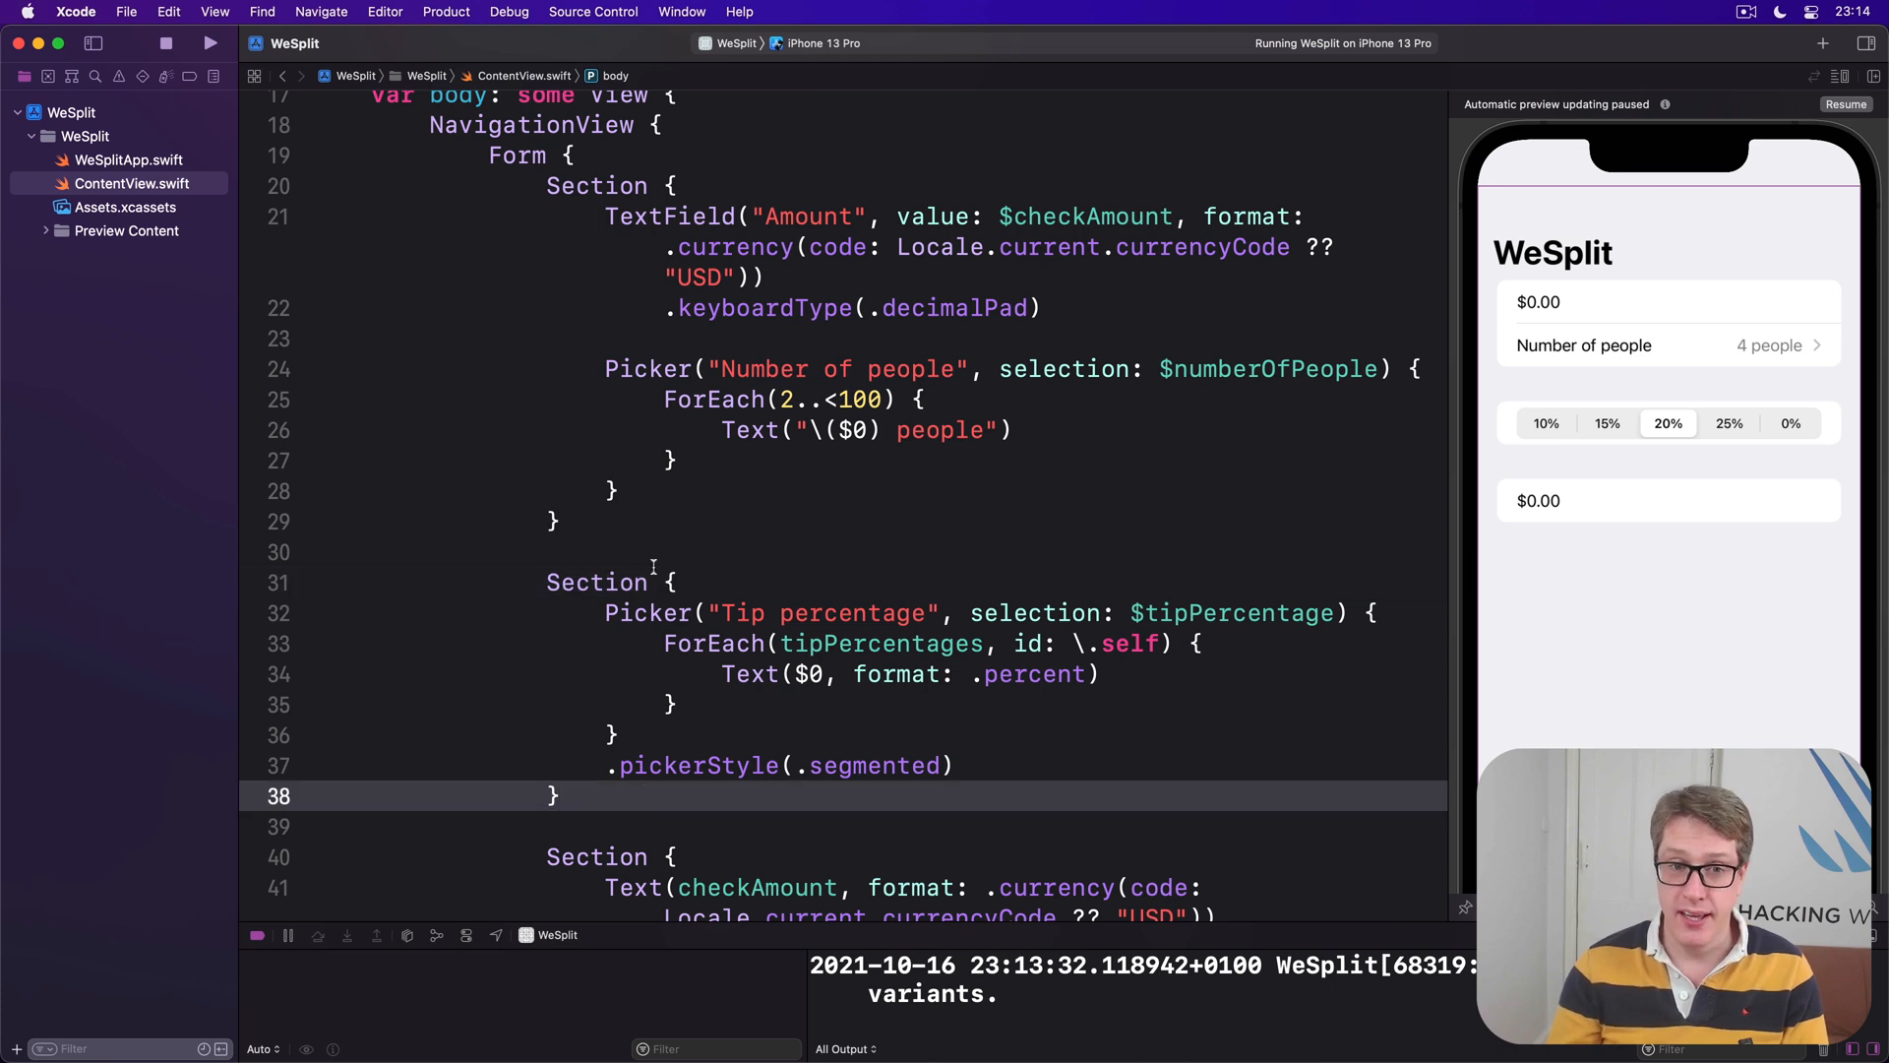
drag(650, 567, 560, 795)
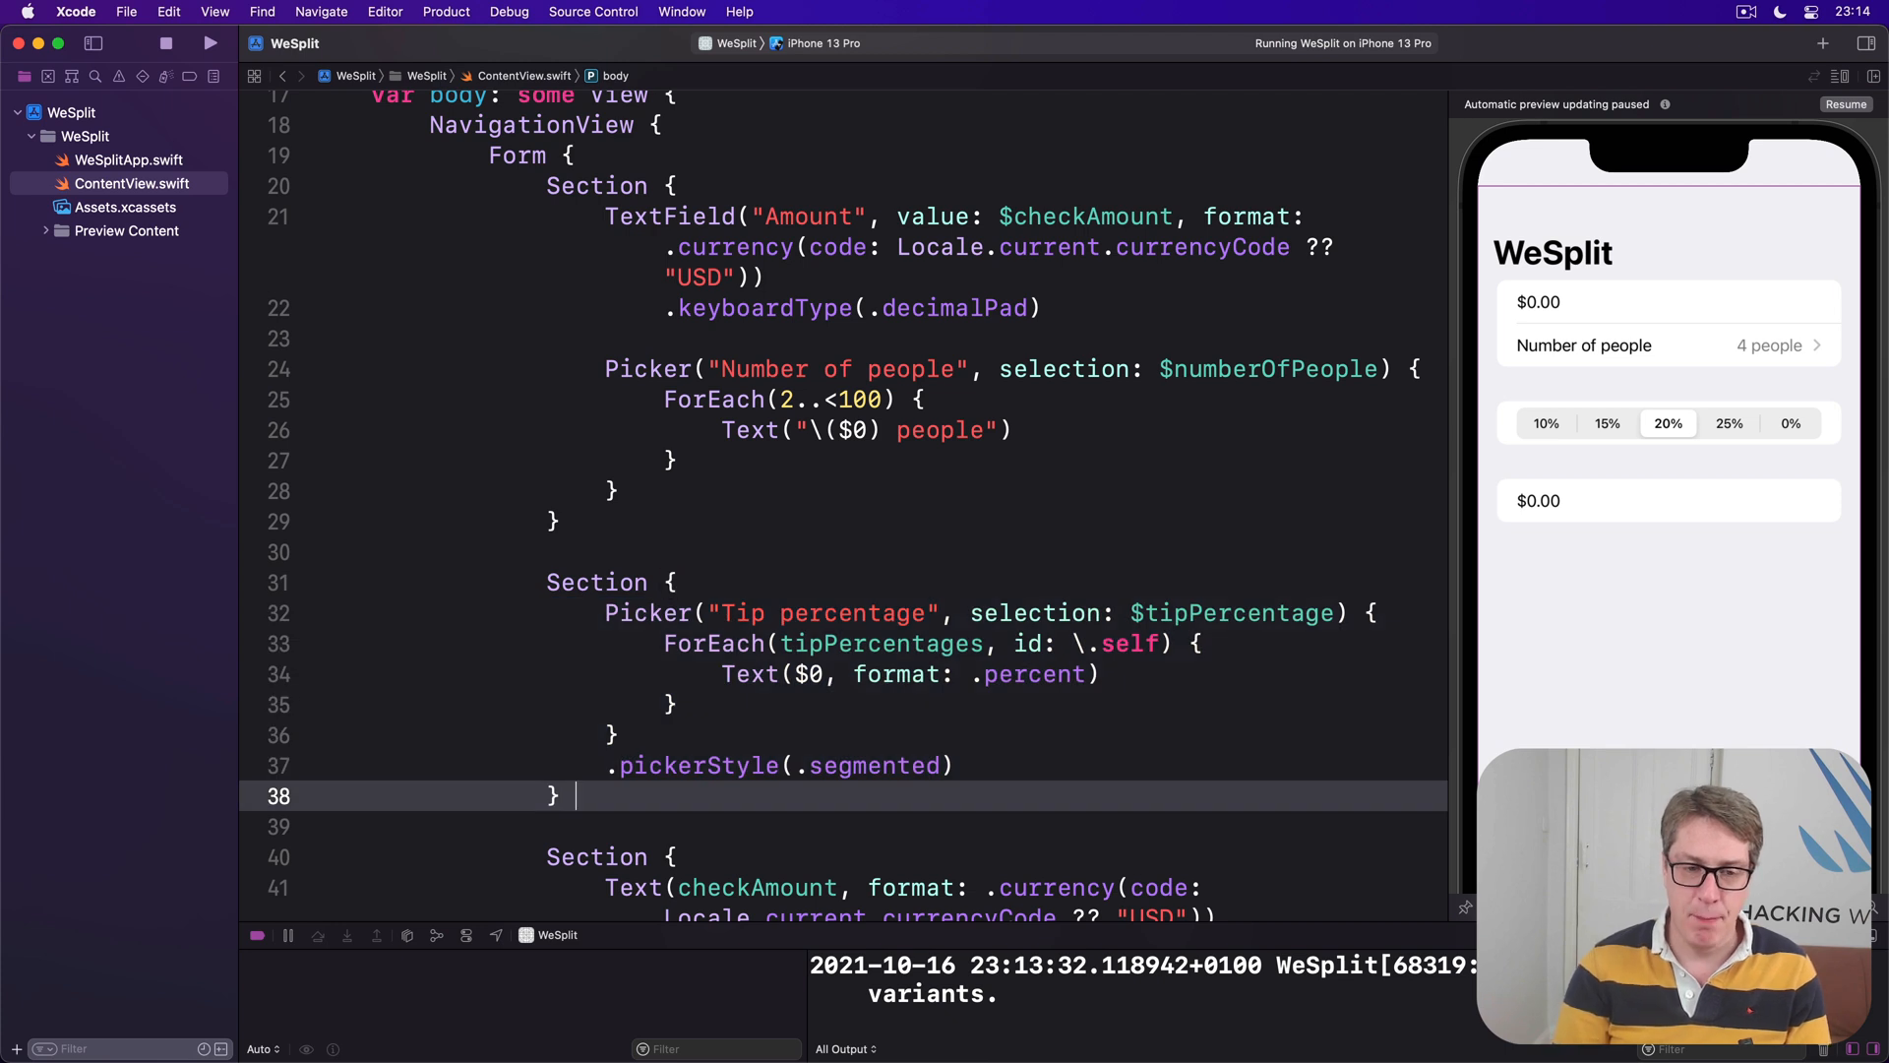
text(header:)
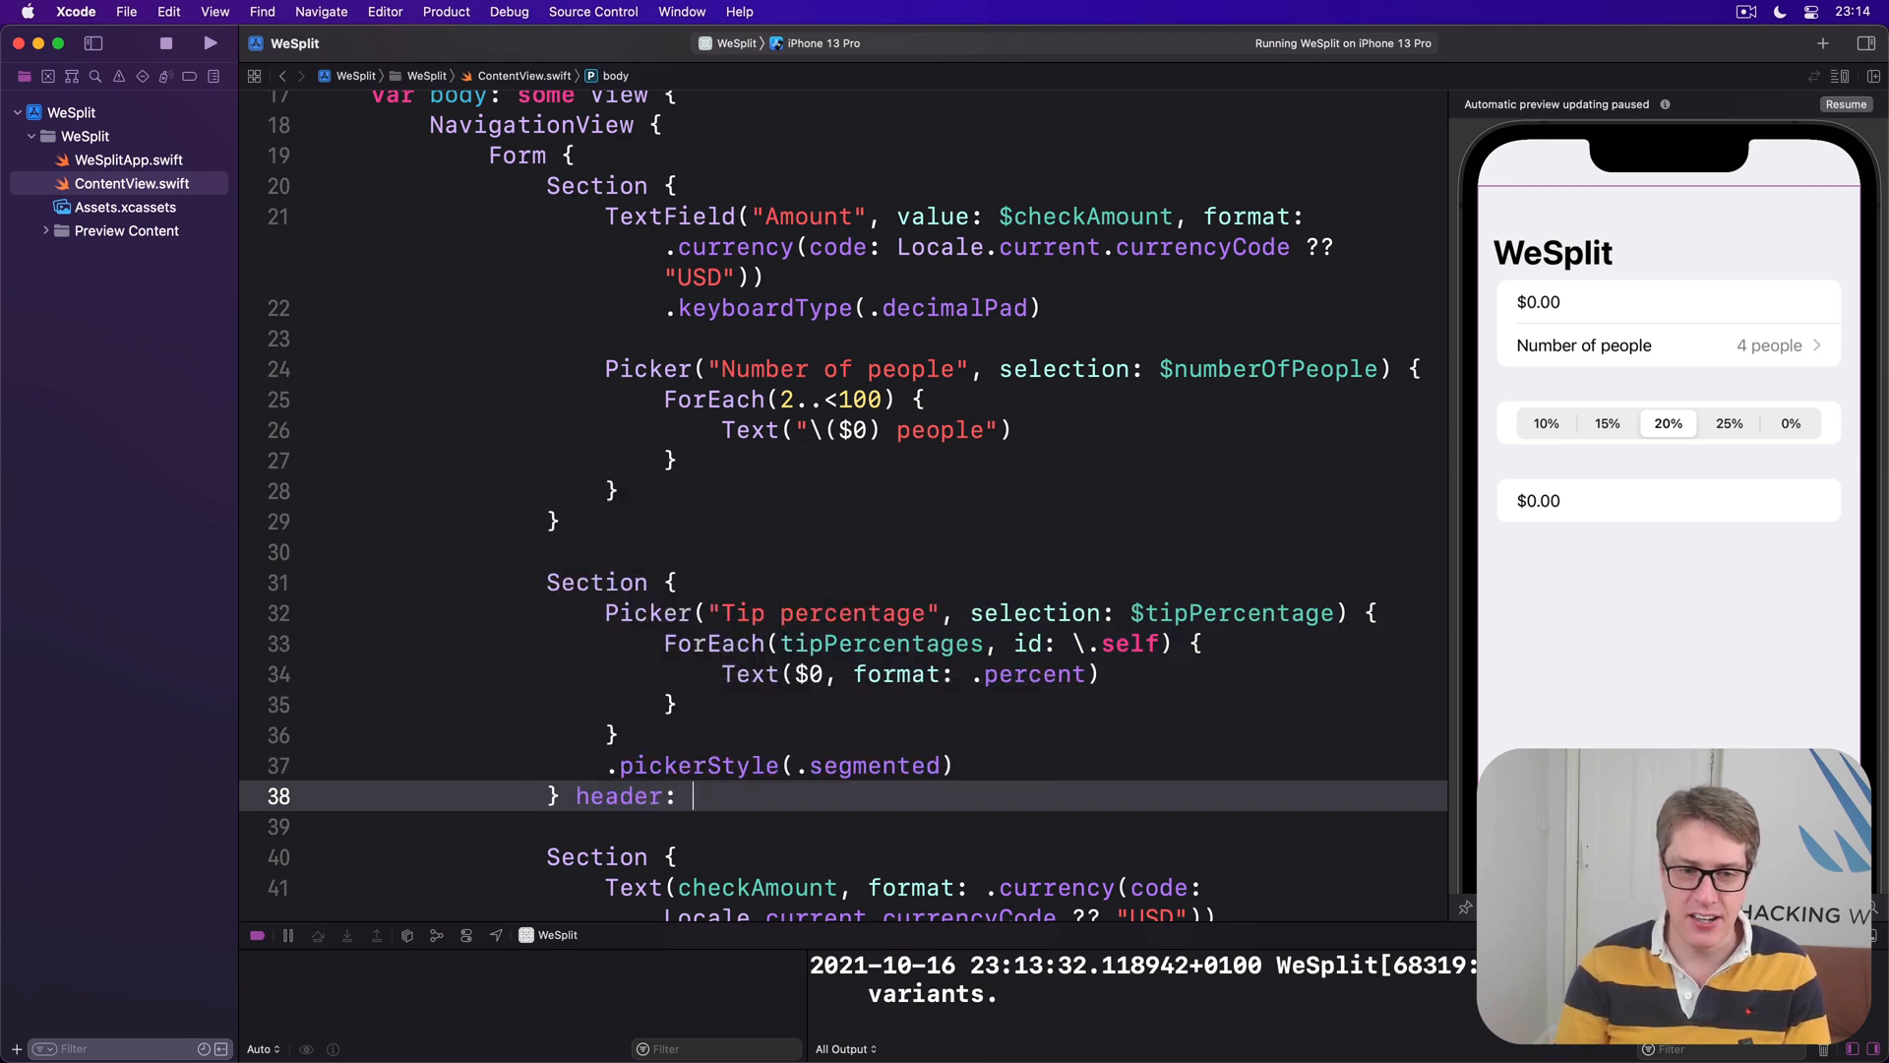